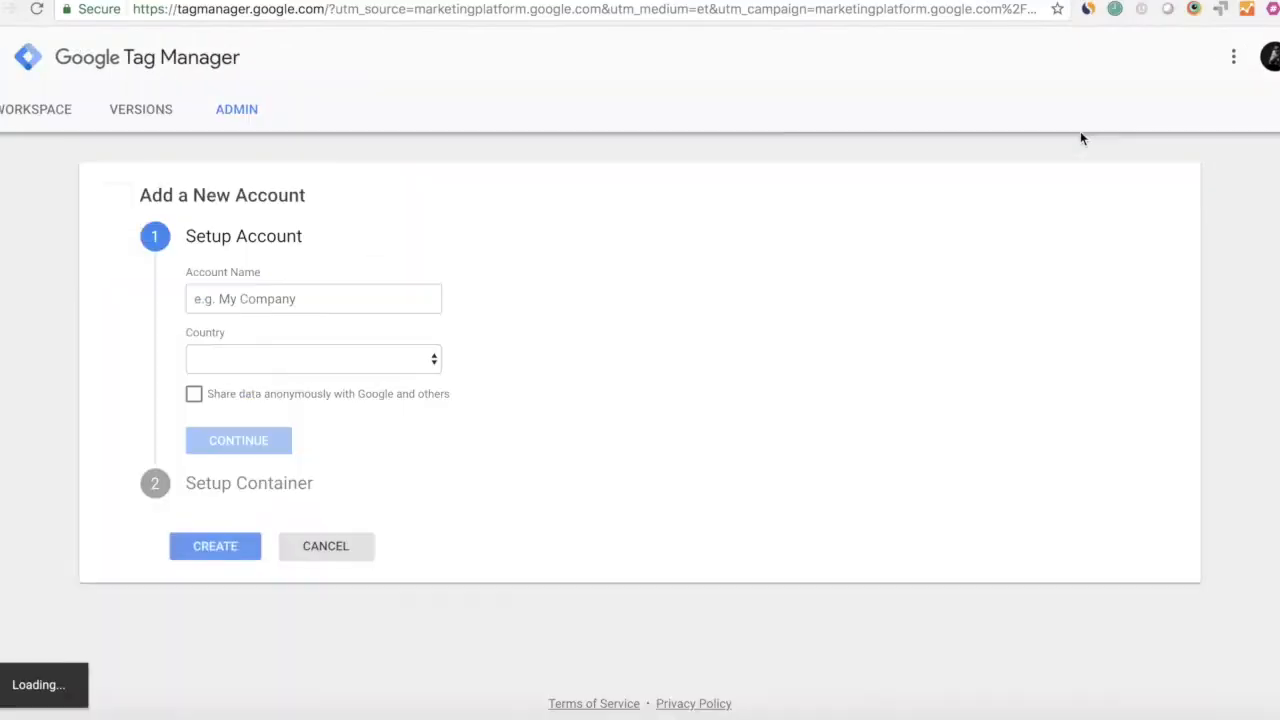
{"action": "type", "text": "Deus Modern"}
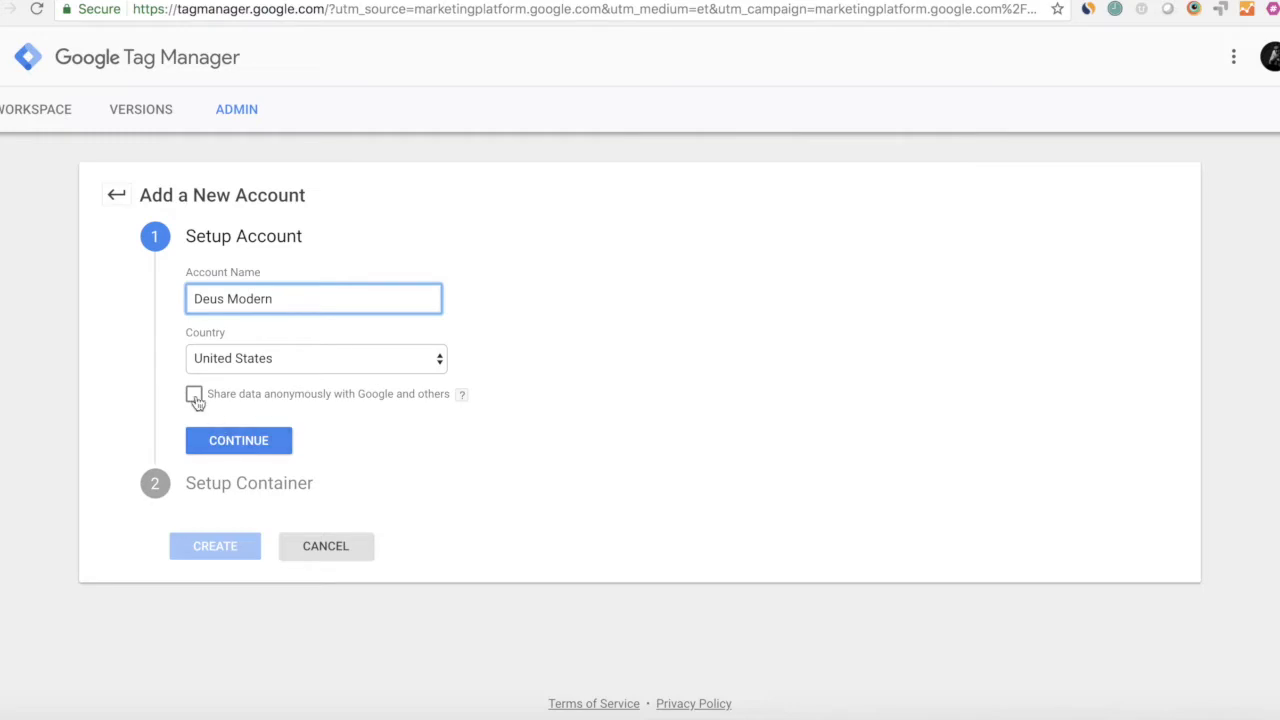
{"action": "left_click", "coordinate": [238, 440]}
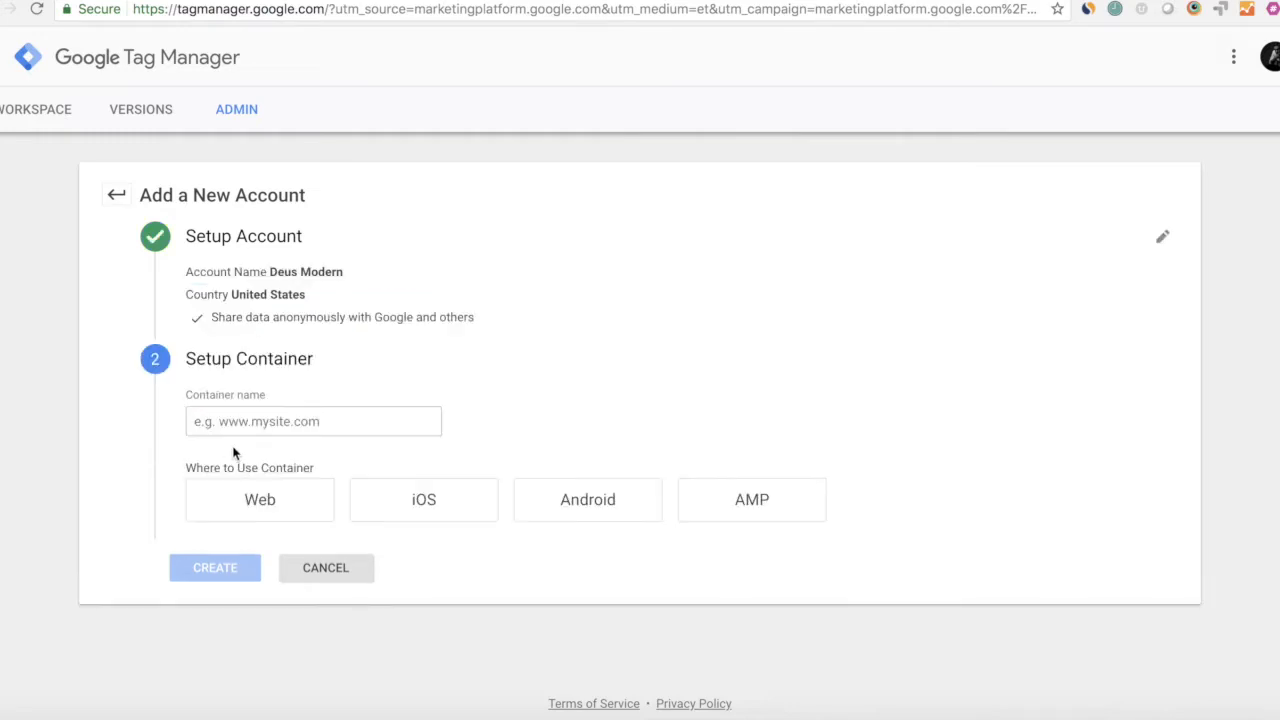
{"action": "type", "text": "ww"}
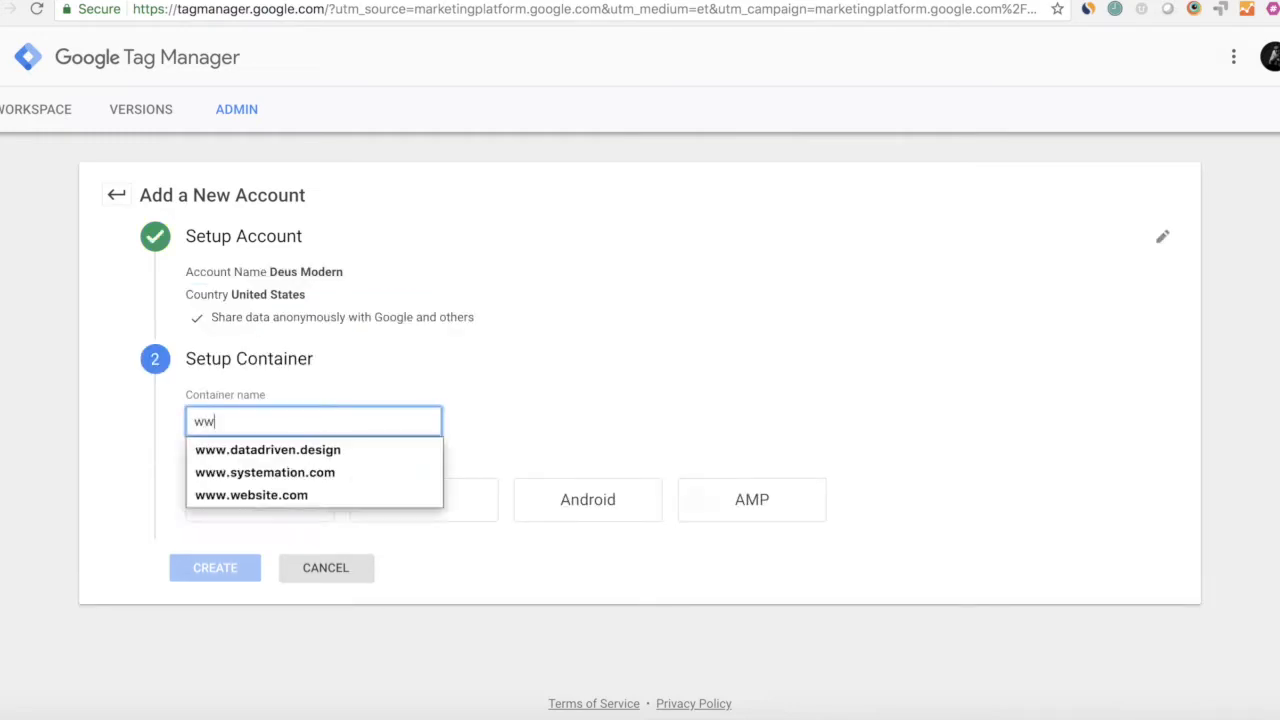
{"action": "type", "text": "www.deusmodern.com"}
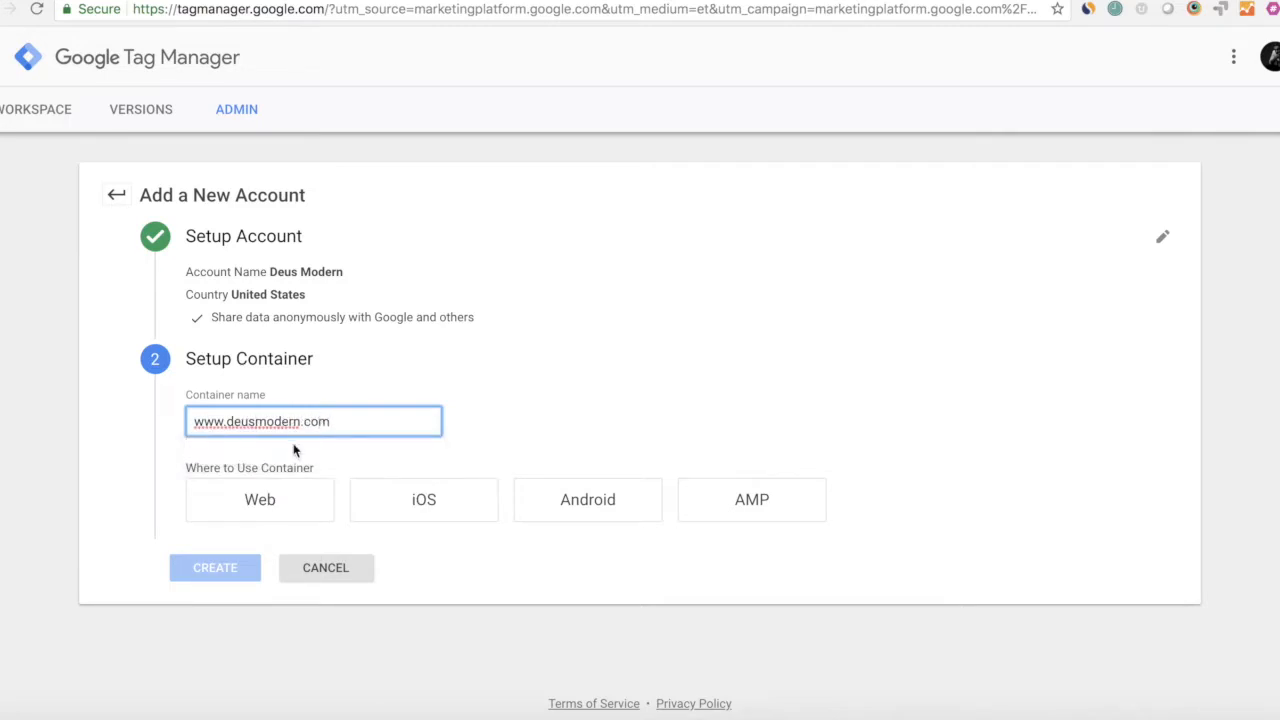
{"action": "left_click", "coordinate": [214, 567]}
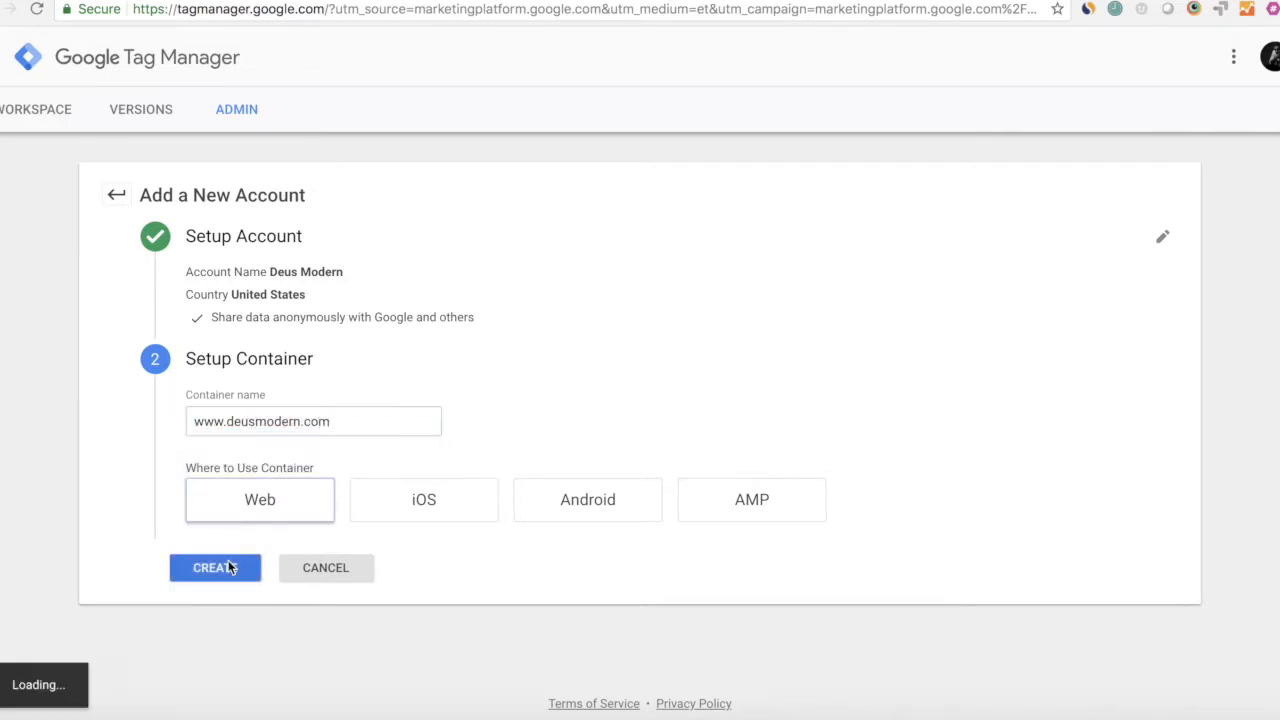
{"action": "left_click", "coordinate": [214, 567]}
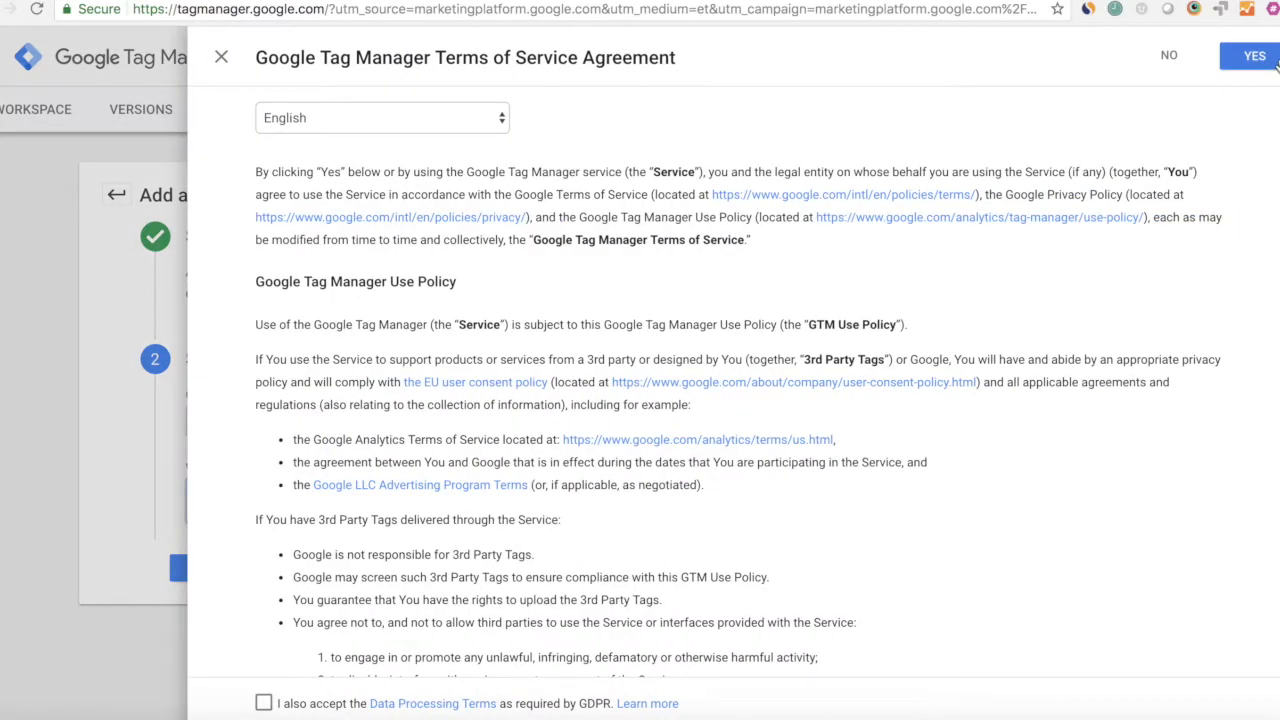
{"action": "left_click", "coordinate": [1254, 55]}
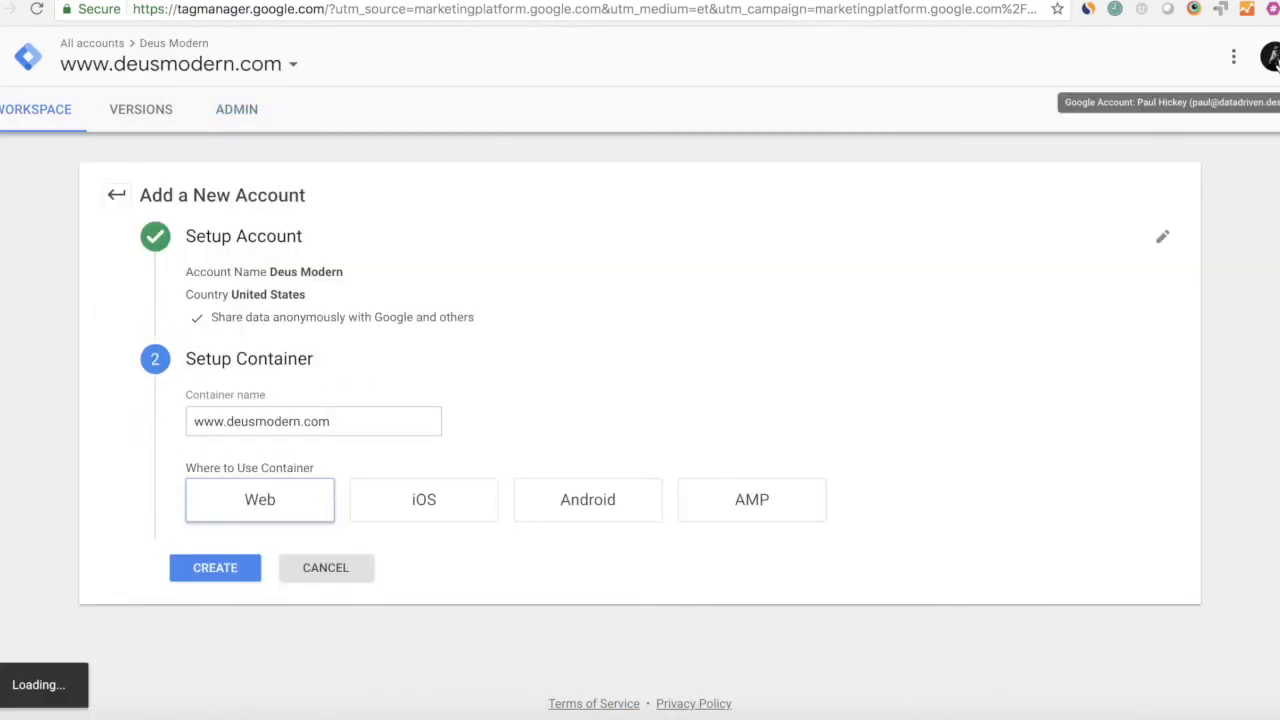
{"action": "left_click", "coordinate": [215, 567]}
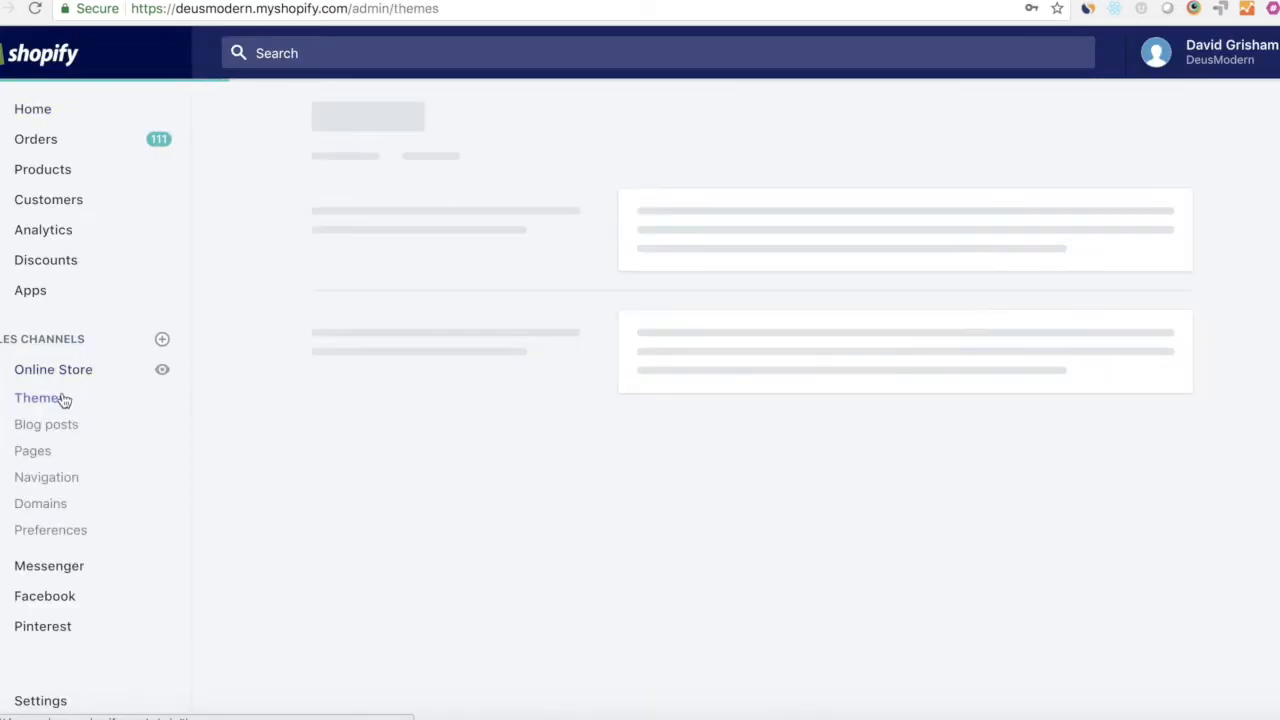
Check the help article, then open Edit code from the Retina theme's Actions menu
{"action": "left_click", "coordinate": [39, 397]}
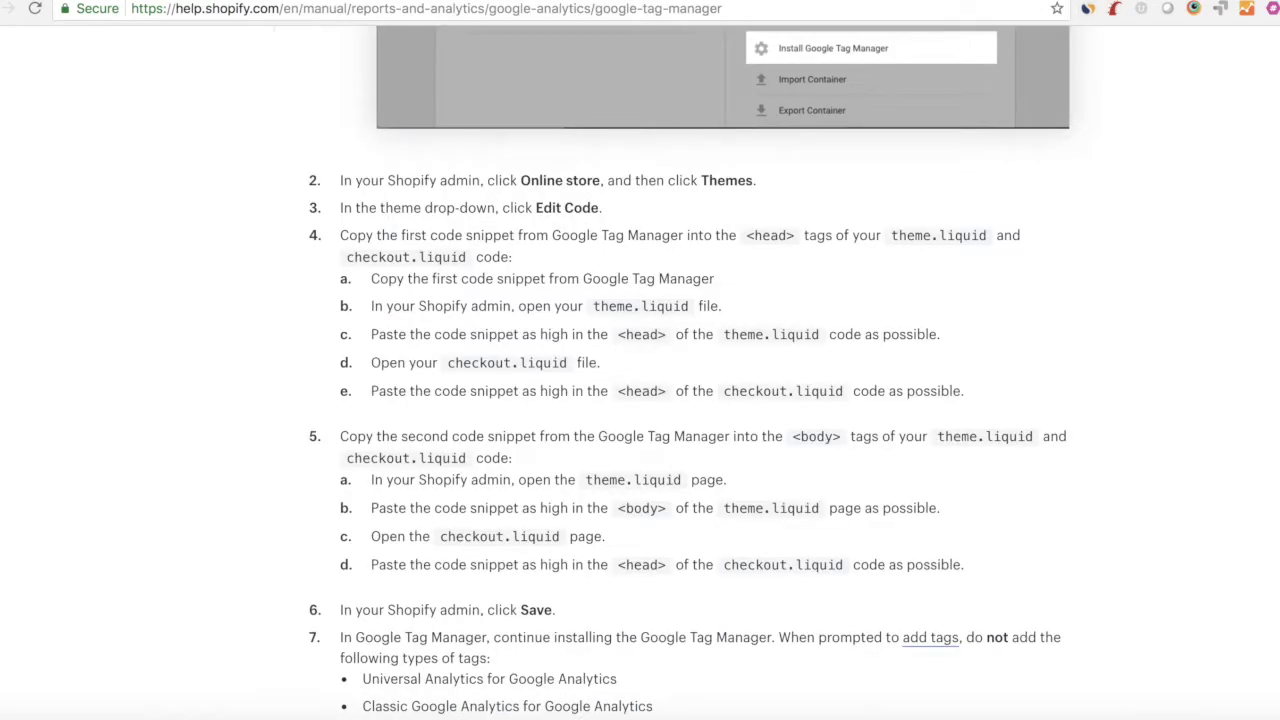
{"action": "left_click", "coordinate": [1010, 243]}
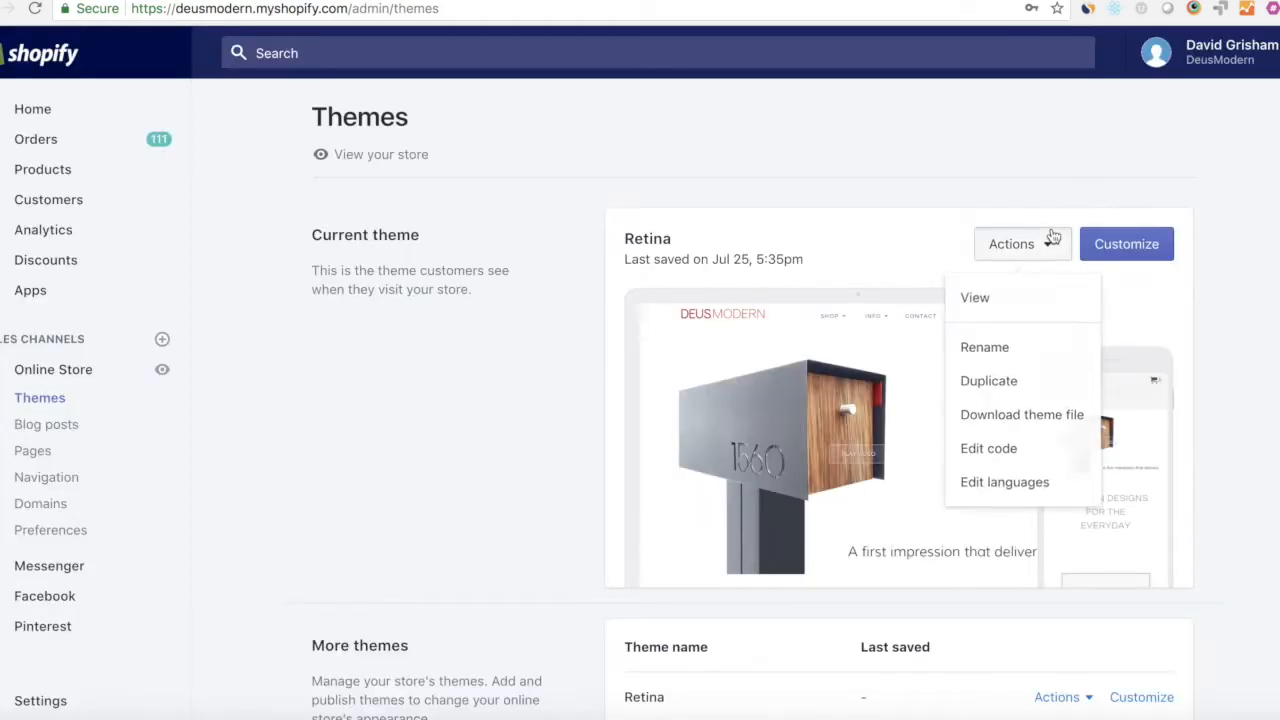
{"action": "mouse_move", "coordinate": [987, 449]}
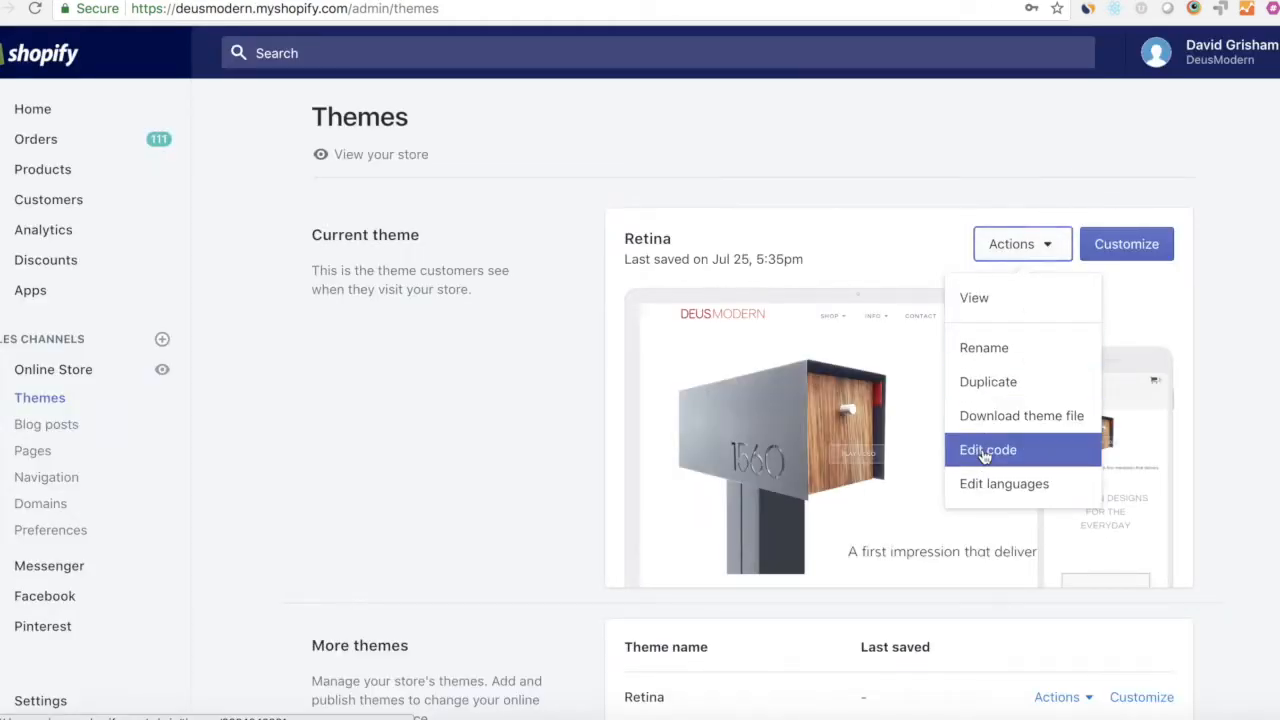
{"action": "left_click", "coordinate": [987, 449]}
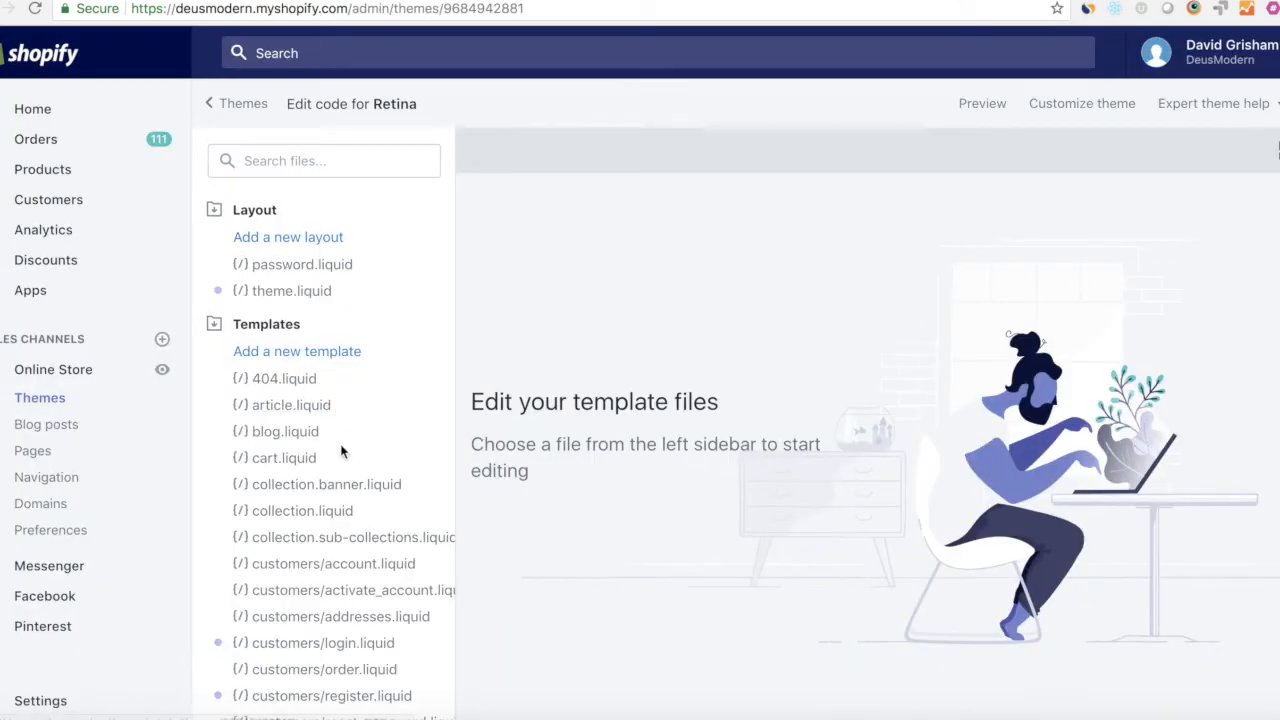
Open theme.liquid, find /head, and paste the GTM head snippet above </head>
{"action": "left_click", "coordinate": [291, 291]}
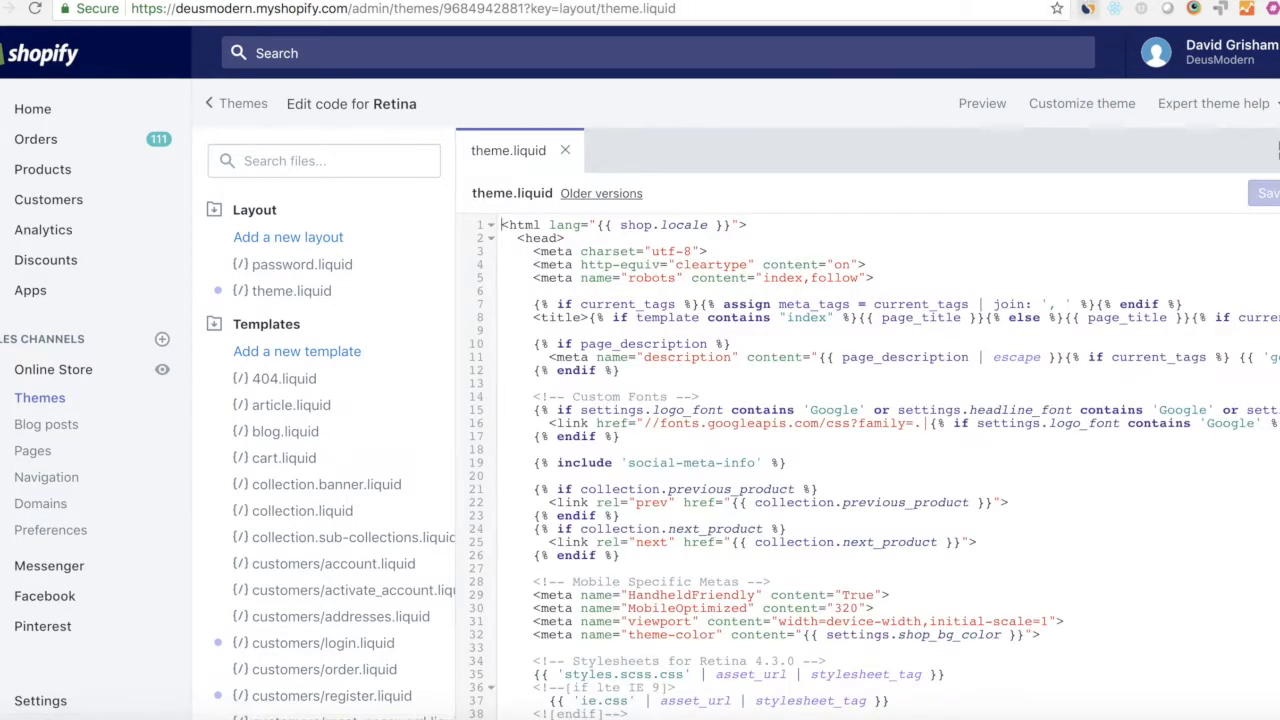
{"action": "type", "text": "/head"}
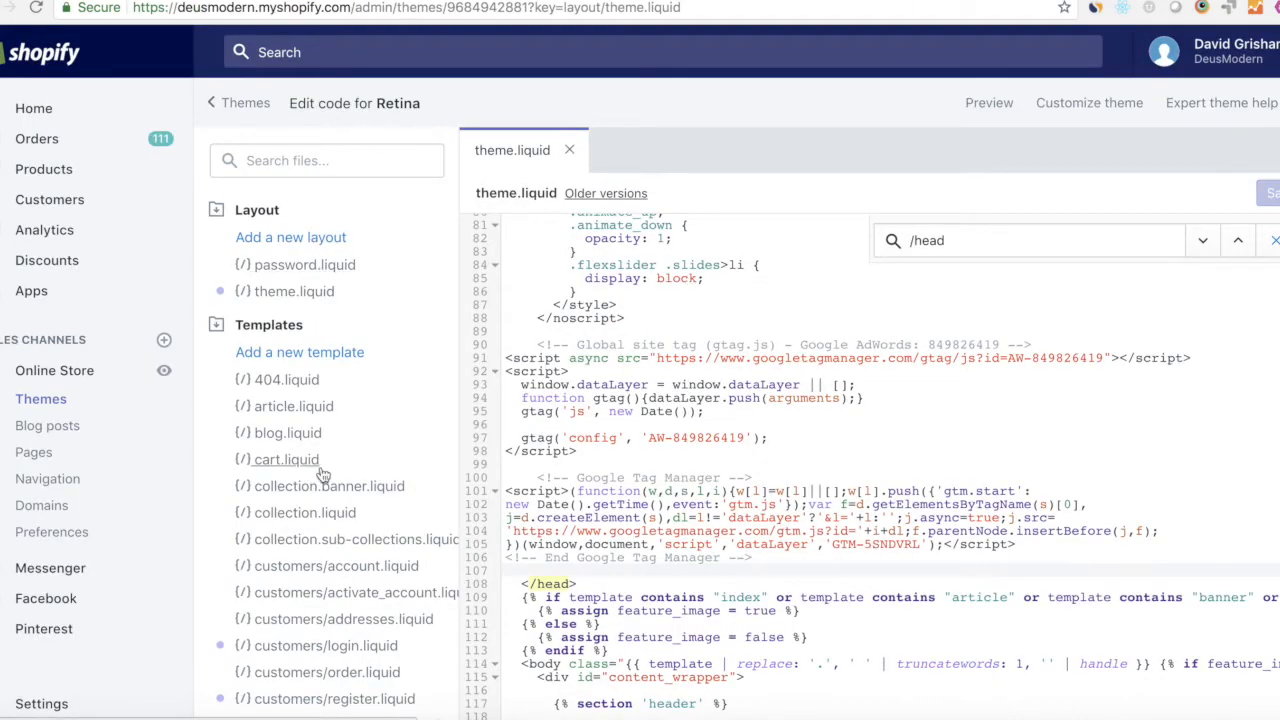
Search for checkout.liquid in the file list, expanding Snippets and Assets, and find none
{"action": "scroll", "scroll_direction": "down", "scroll_amount": 3}
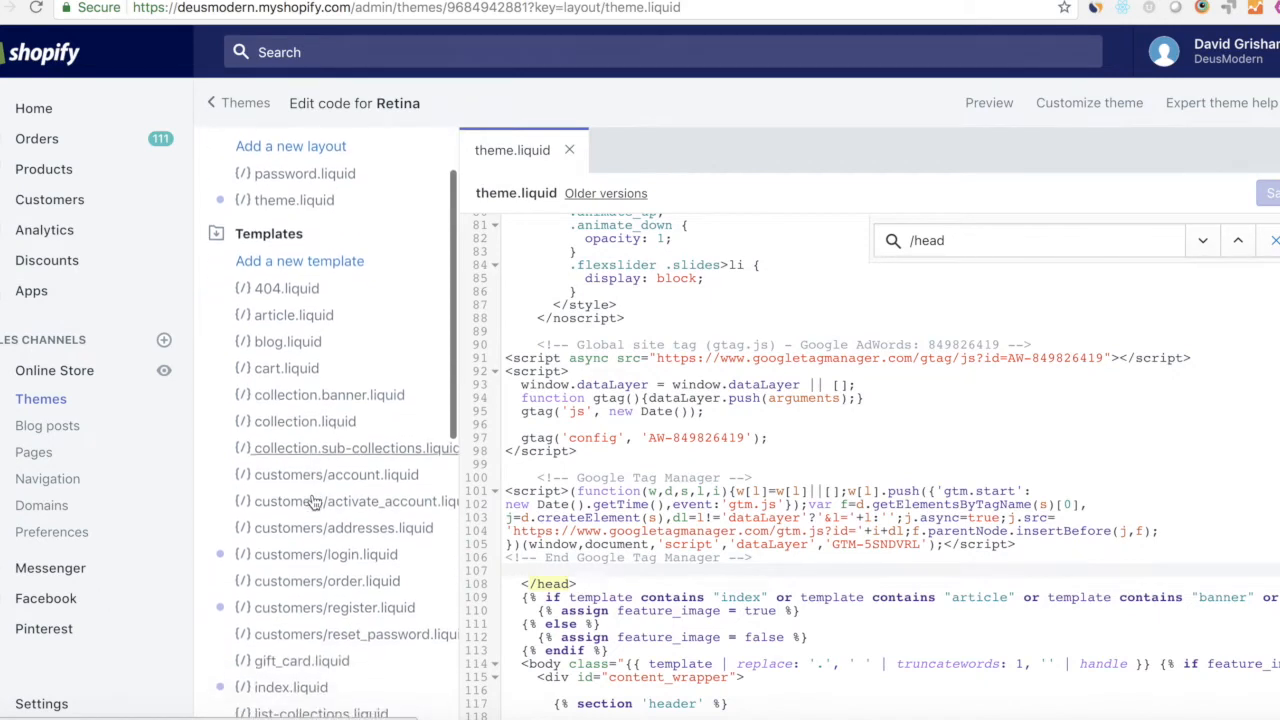
{"action": "scroll", "scroll_direction": "down", "scroll_amount": 3}
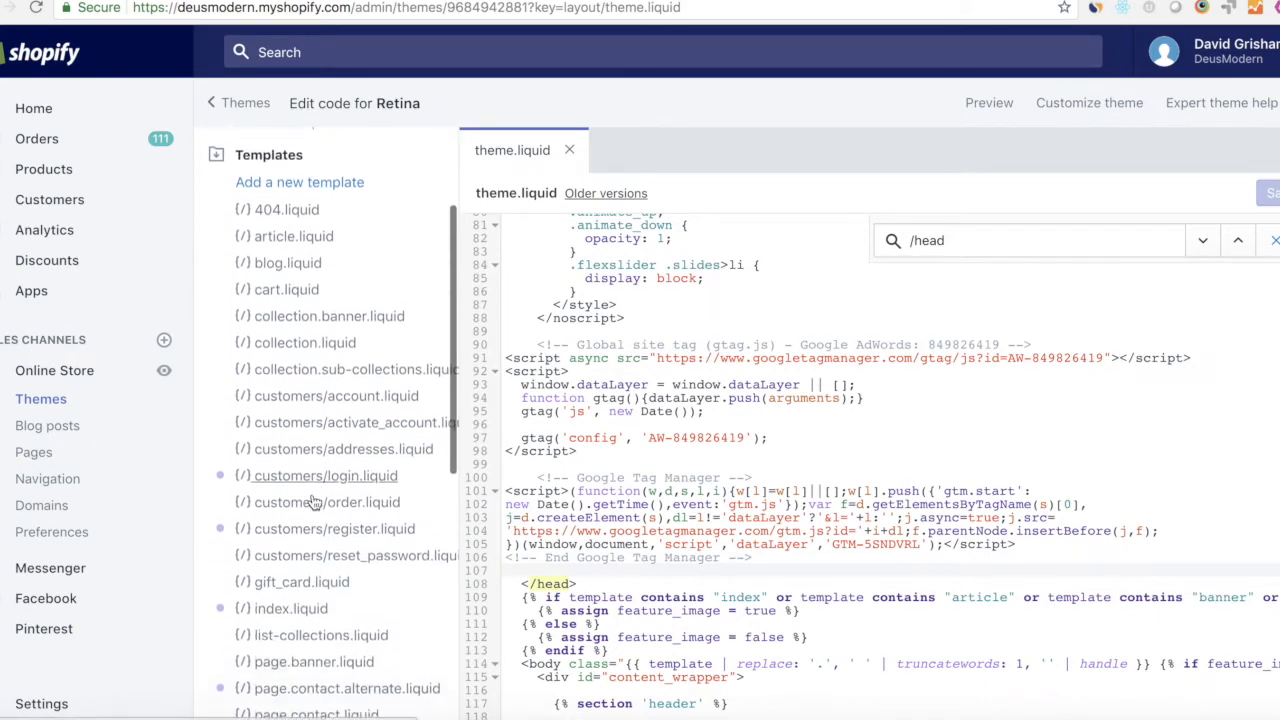
{"action": "scroll", "scroll_direction": "down", "scroll_amount": 3}
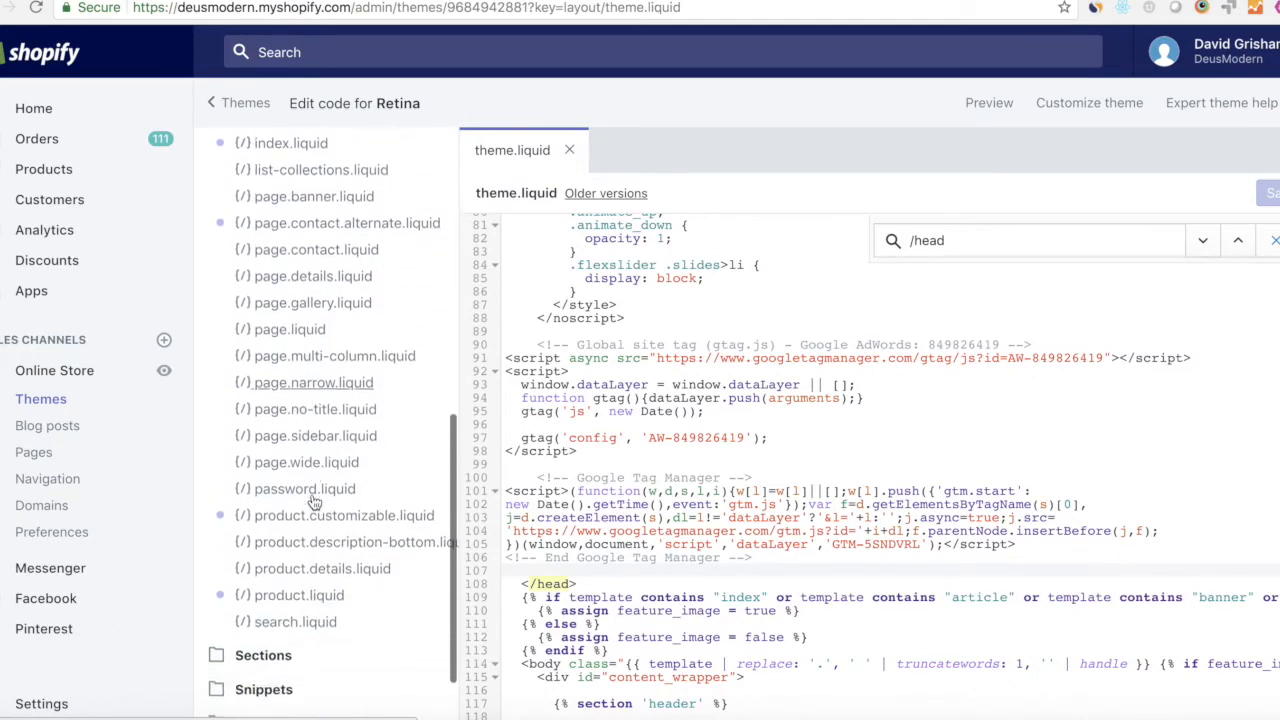
{"action": "scroll", "scroll_direction": "down", "scroll_amount": 3}
{"action": "type", "text": "chek"}
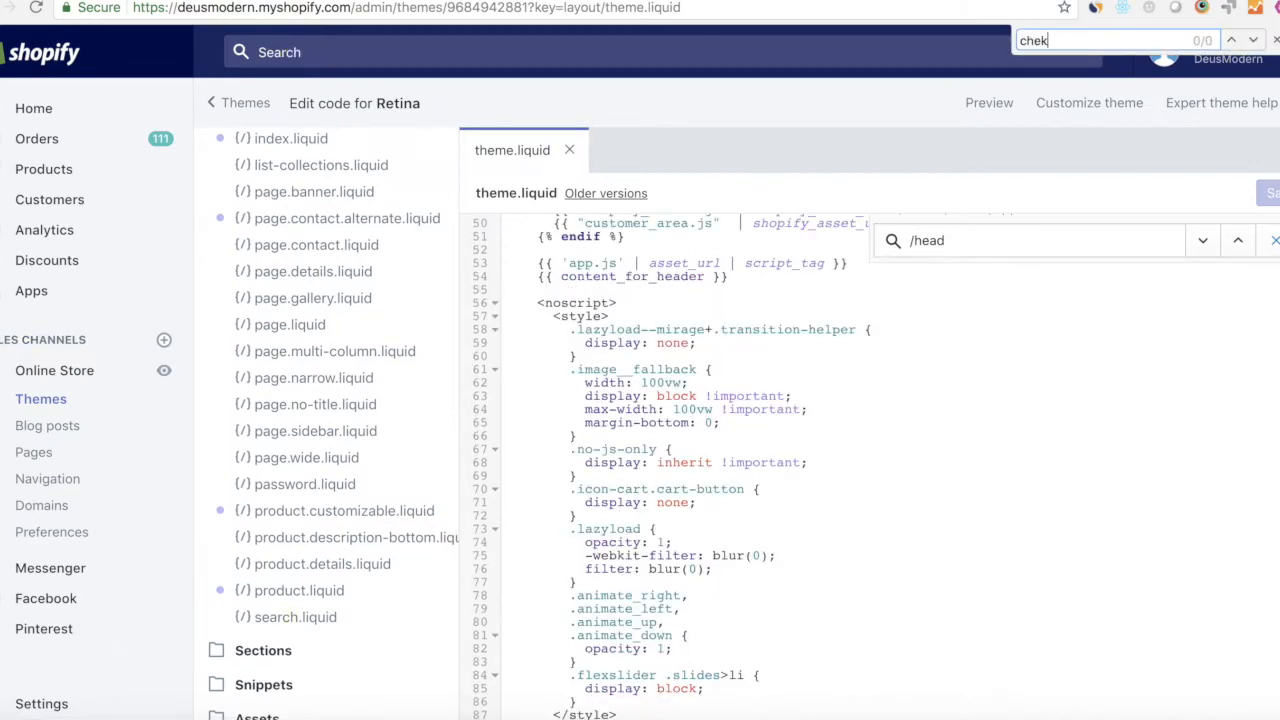
{"action": "type", "text": "checkout"}
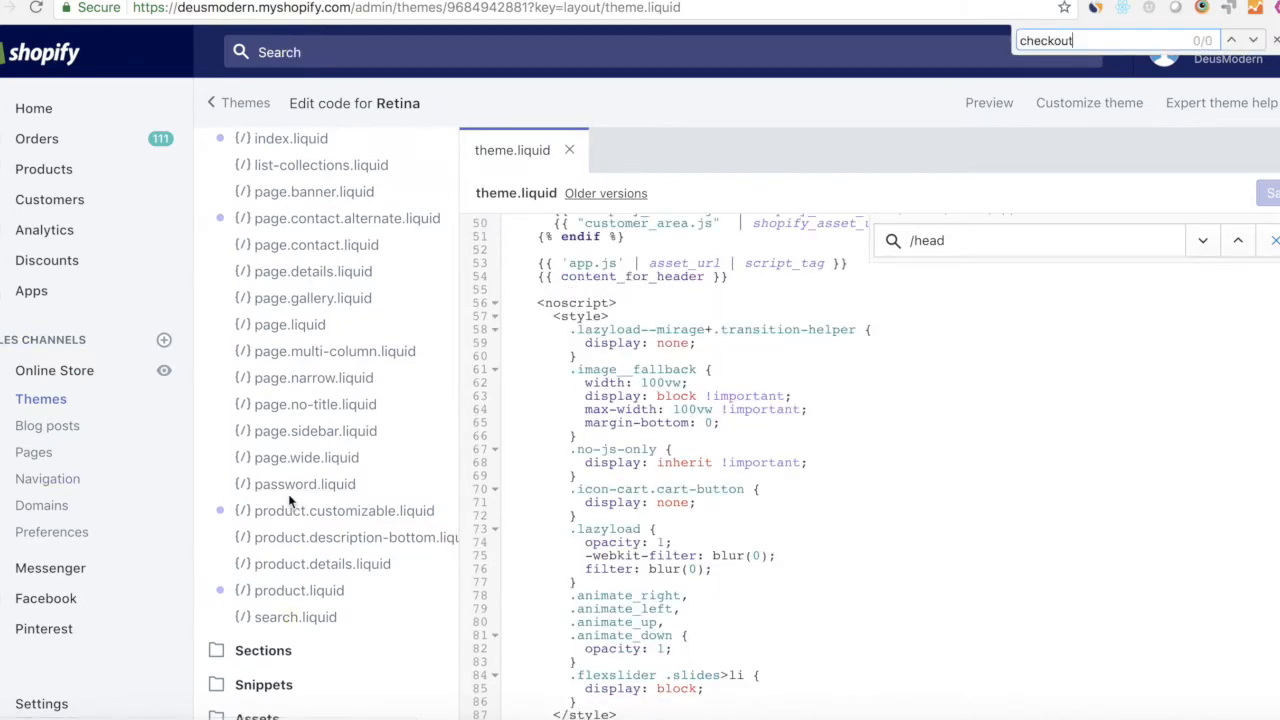
{"action": "scroll", "scroll_direction": "down", "scroll_amount": 3}
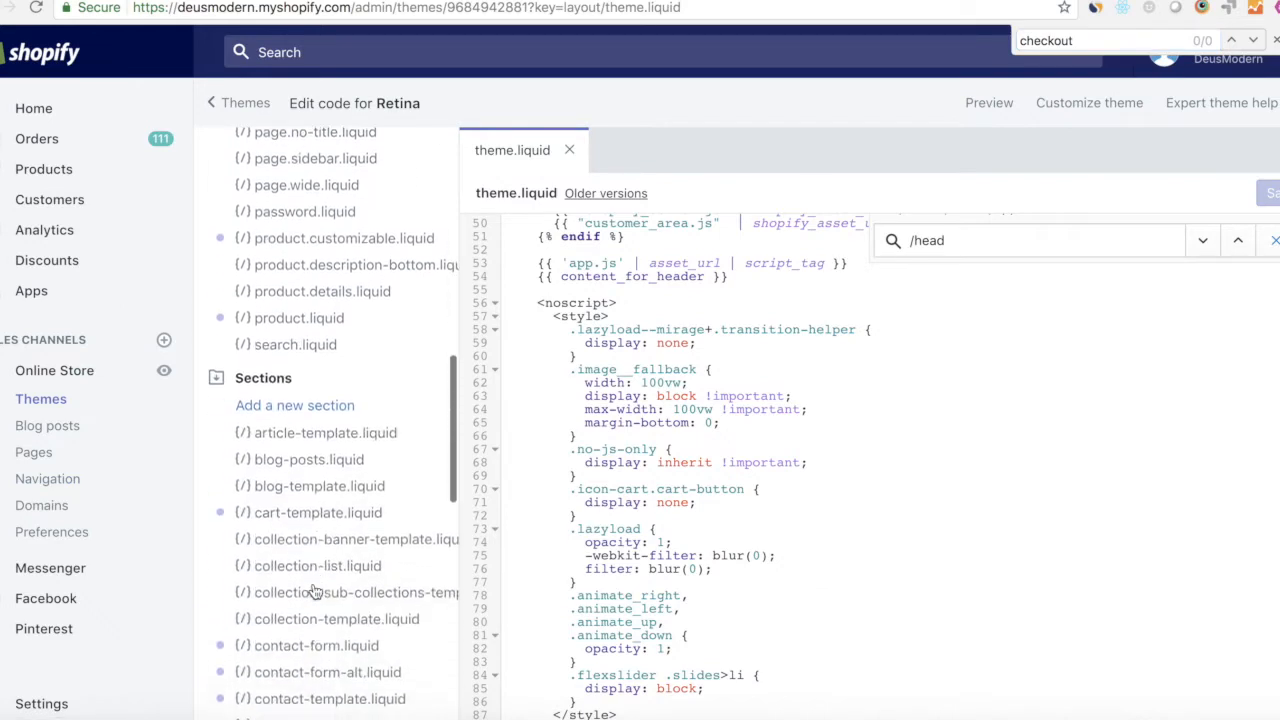
{"action": "scroll", "scroll_direction": "down", "scroll_amount": 3}
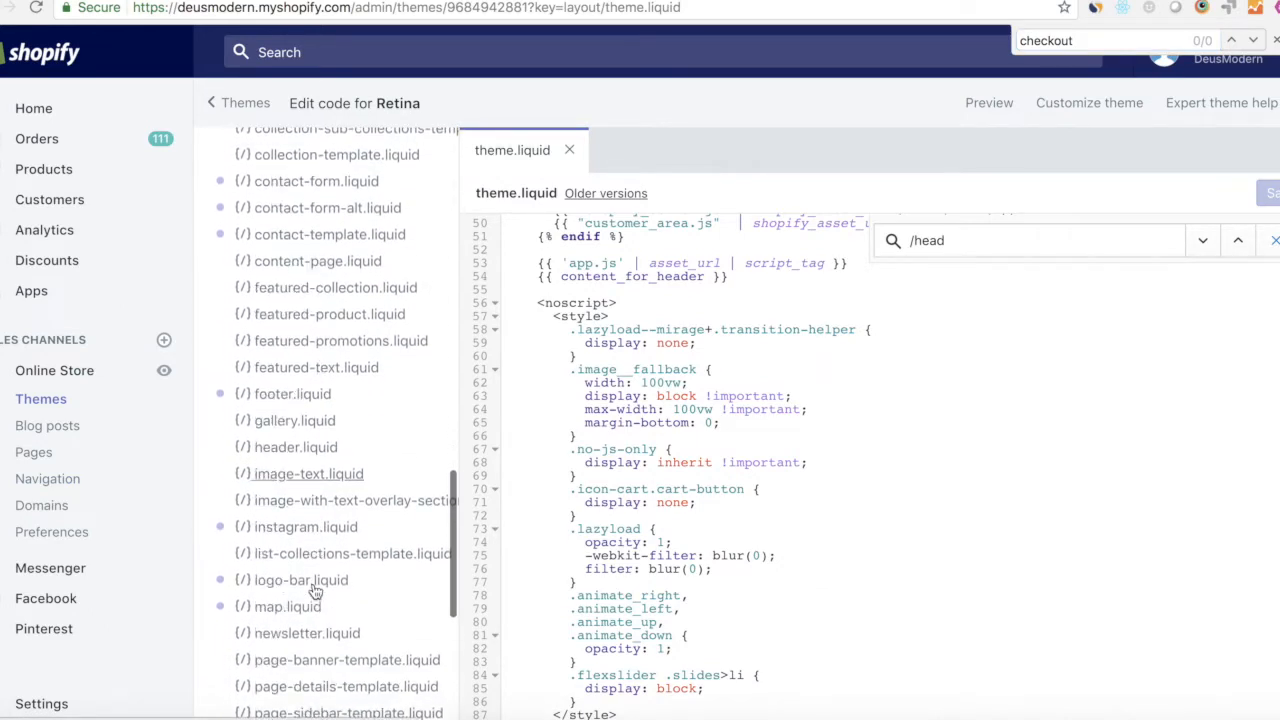
{"action": "scroll", "scroll_direction": "down", "scroll_amount": 3}
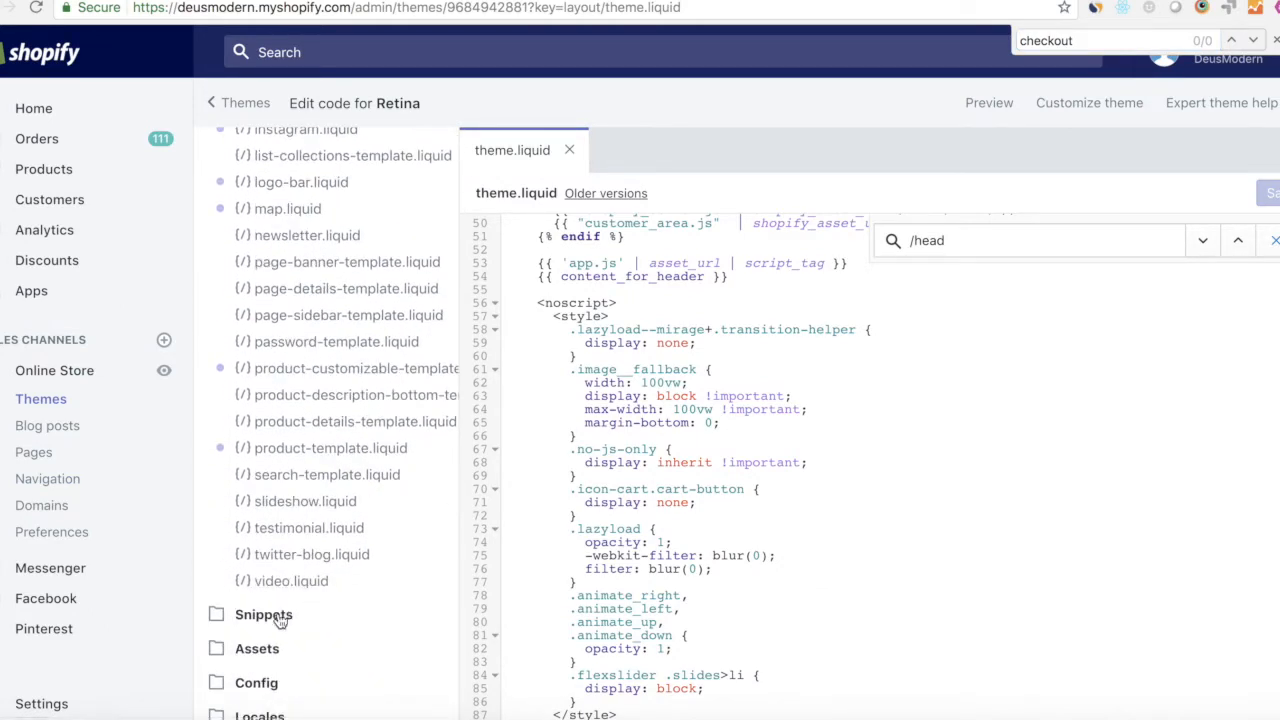
{"action": "left_click", "coordinate": [263, 614]}
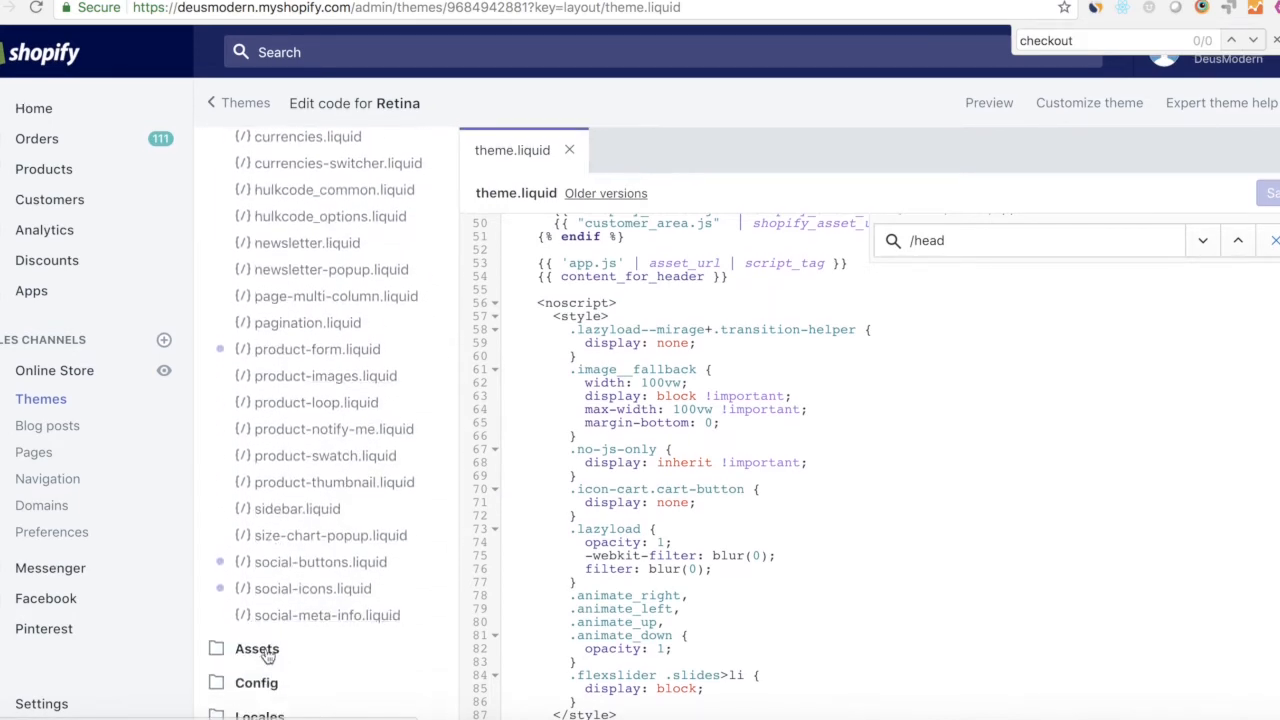
{"action": "left_click", "coordinate": [256, 648]}
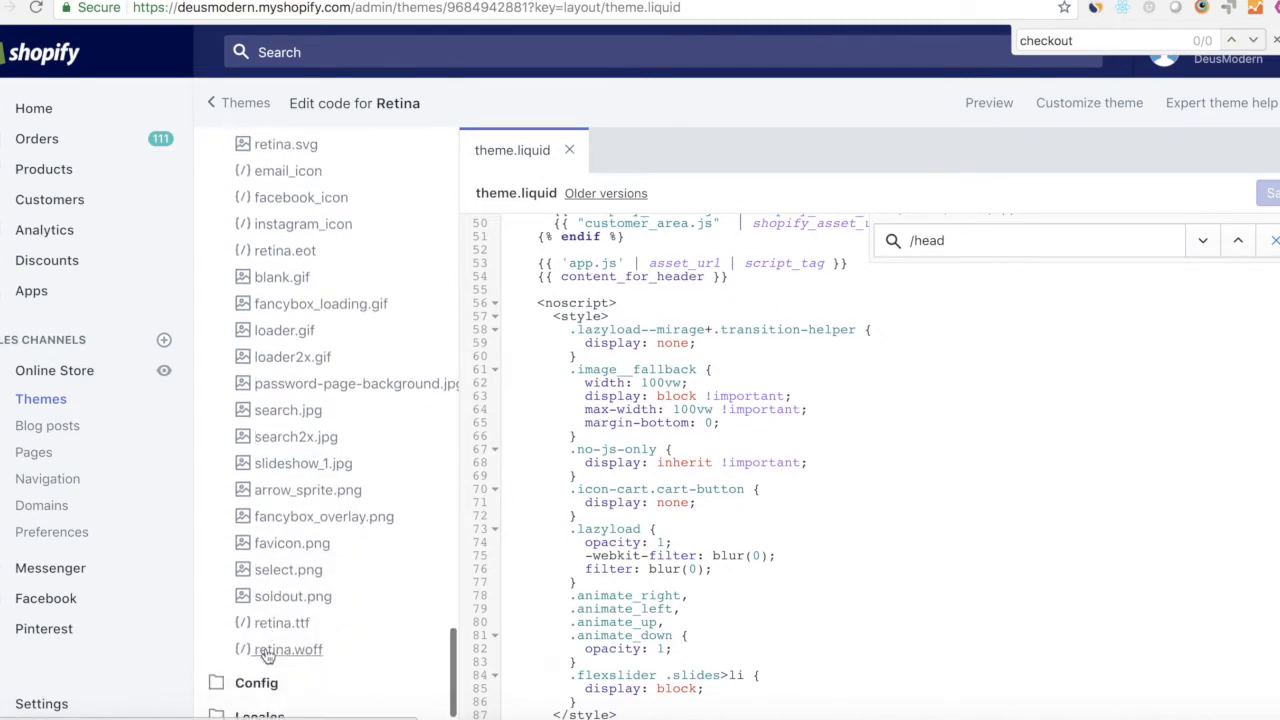
{"action": "scroll", "scroll_direction": "down", "scroll_amount": 3}
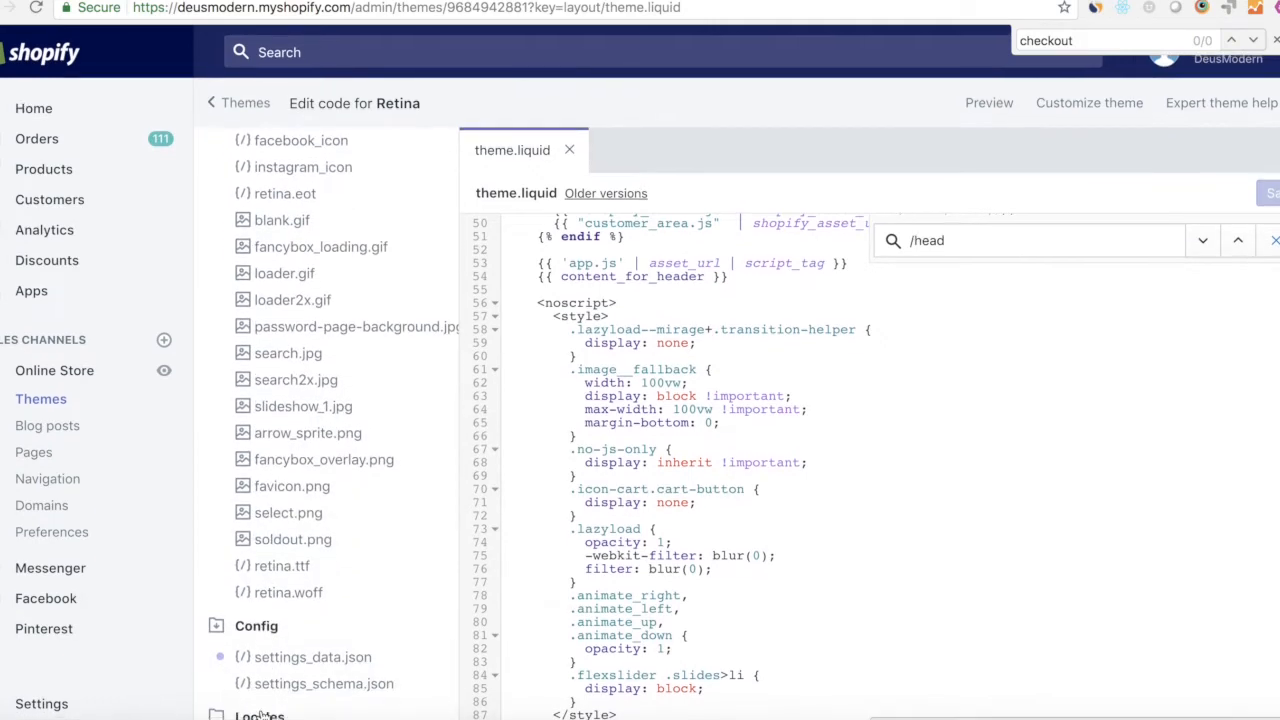
{"action": "scroll", "scroll_direction": "down", "scroll_amount": 3}
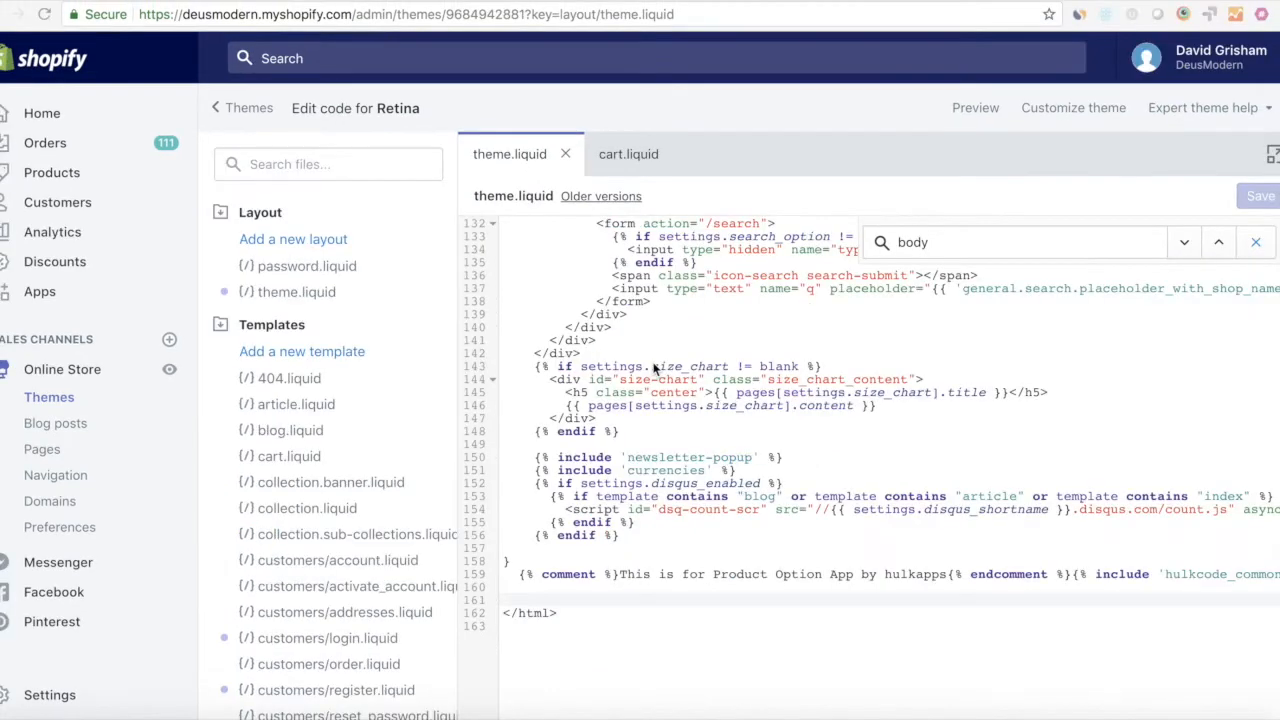
{"action": "mouse_move", "coordinate": [995, 30]}
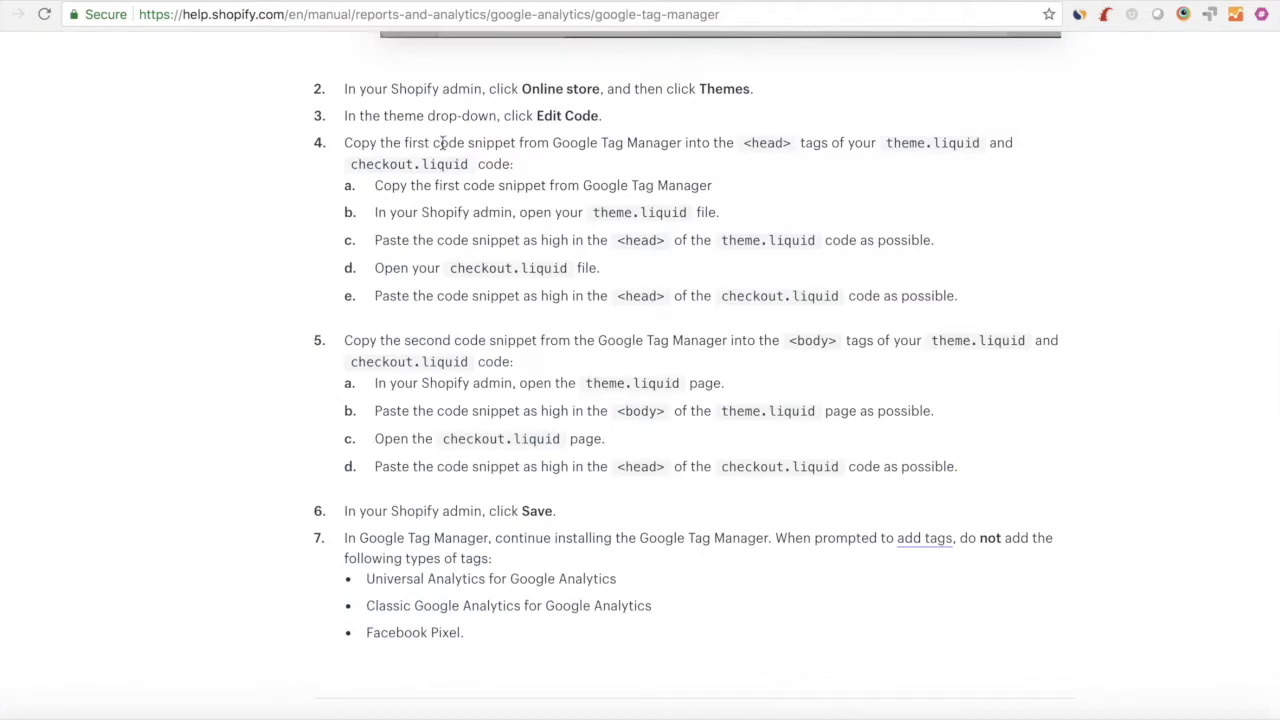
Follow the help steps to paste the GTM noscript snippet into theme.liquid and save
{"action": "left_click_drag", "start_coordinate": [345, 340], "coordinate": [515, 361]}
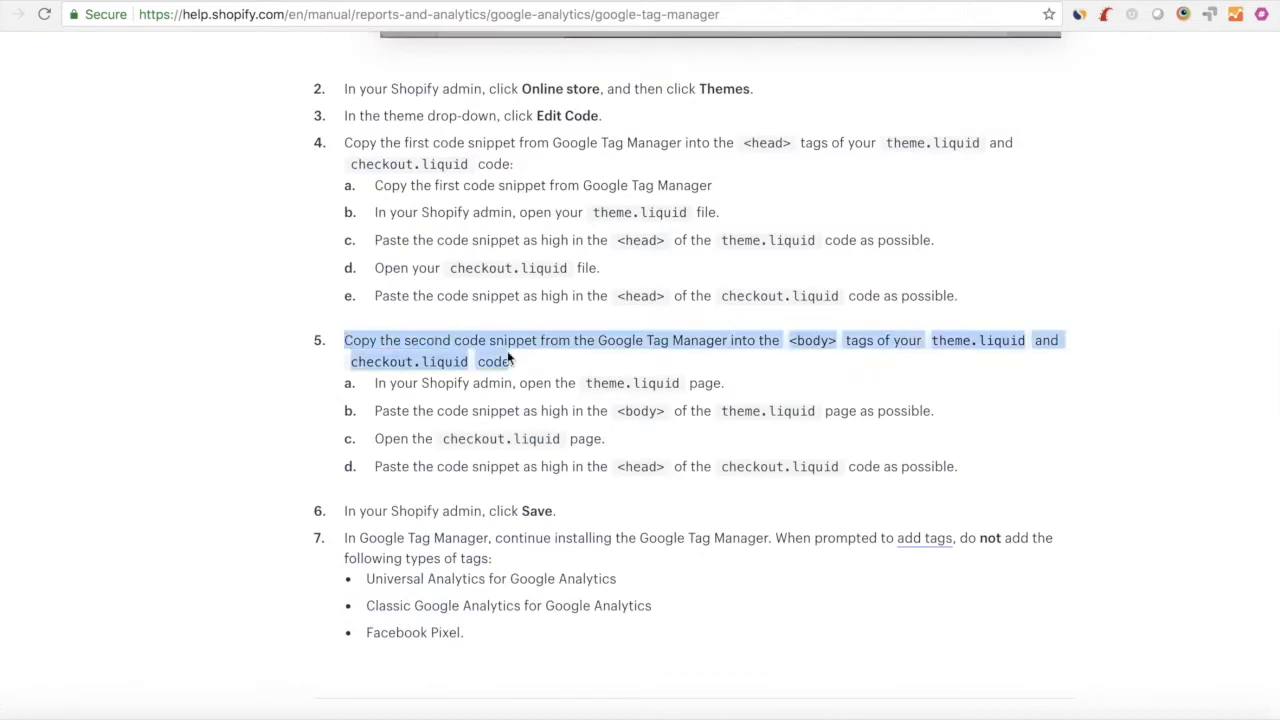
{"action": "left_click_drag", "start_coordinate": [510, 355], "coordinate": [935, 411]}
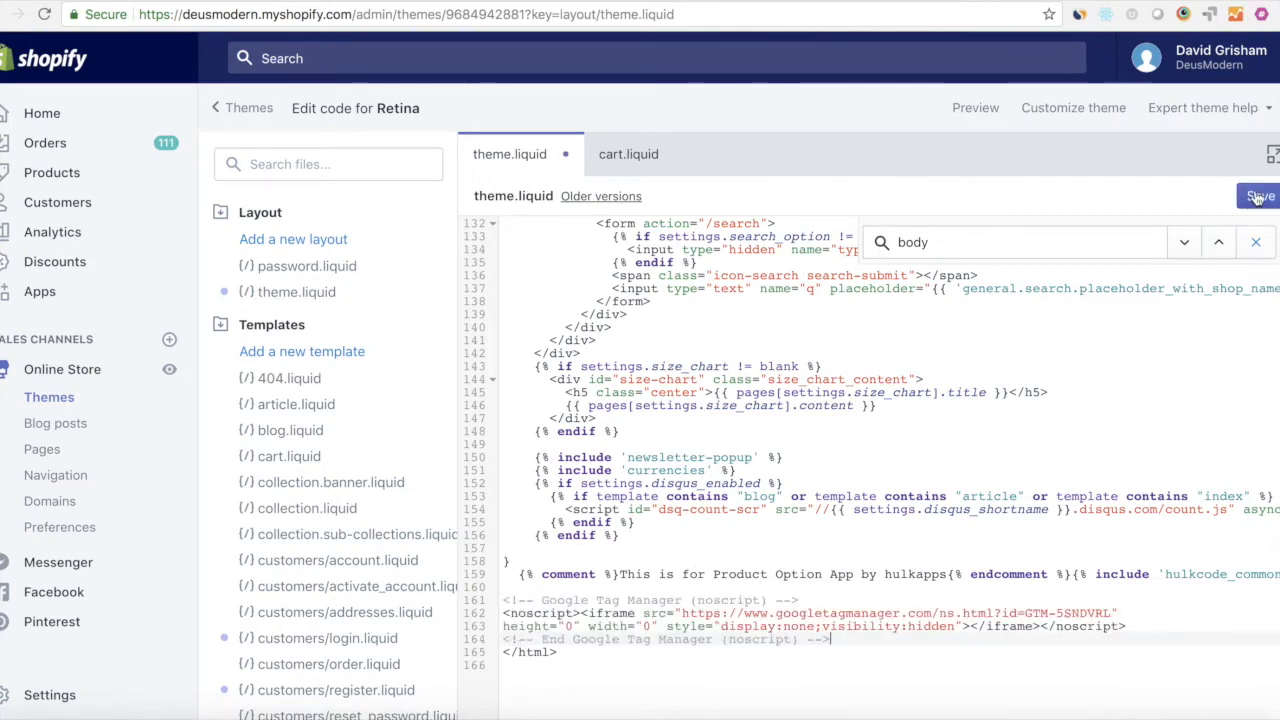
{"action": "left_click", "coordinate": [1258, 196]}
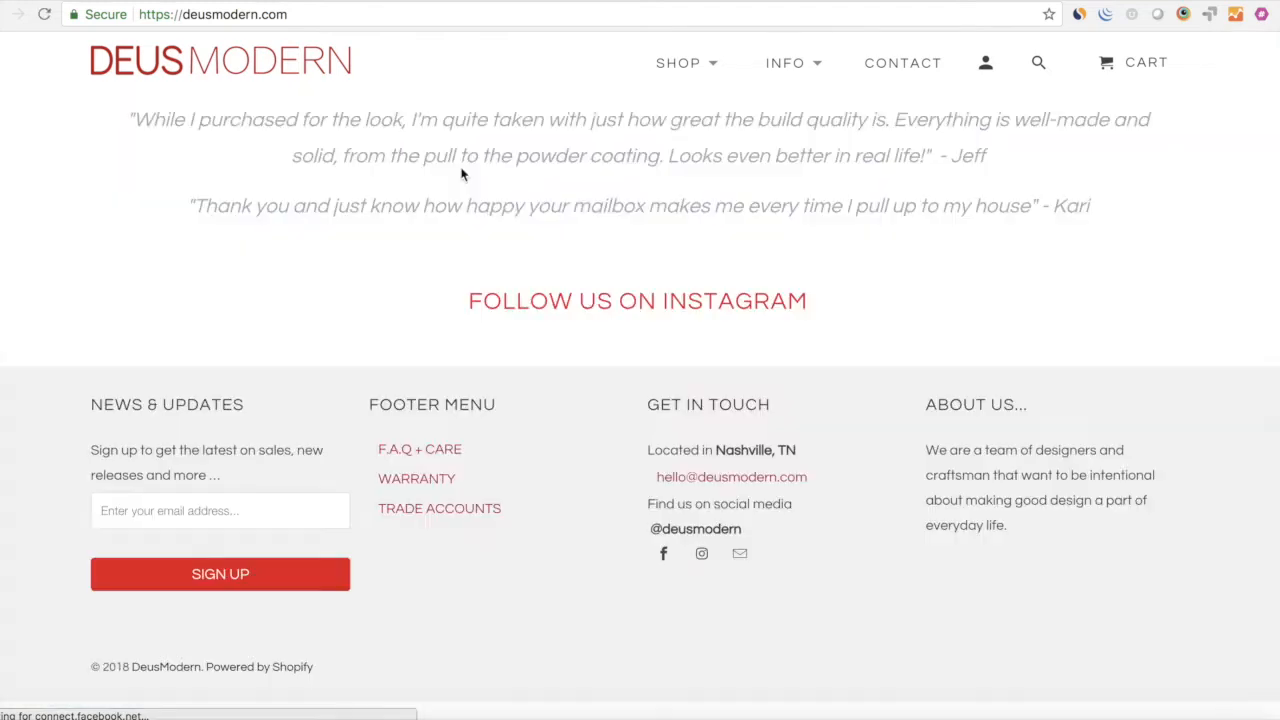
View the storefront's page source and search it for 'tagmanager'
{"action": "right_click", "coordinate": [462, 173]}
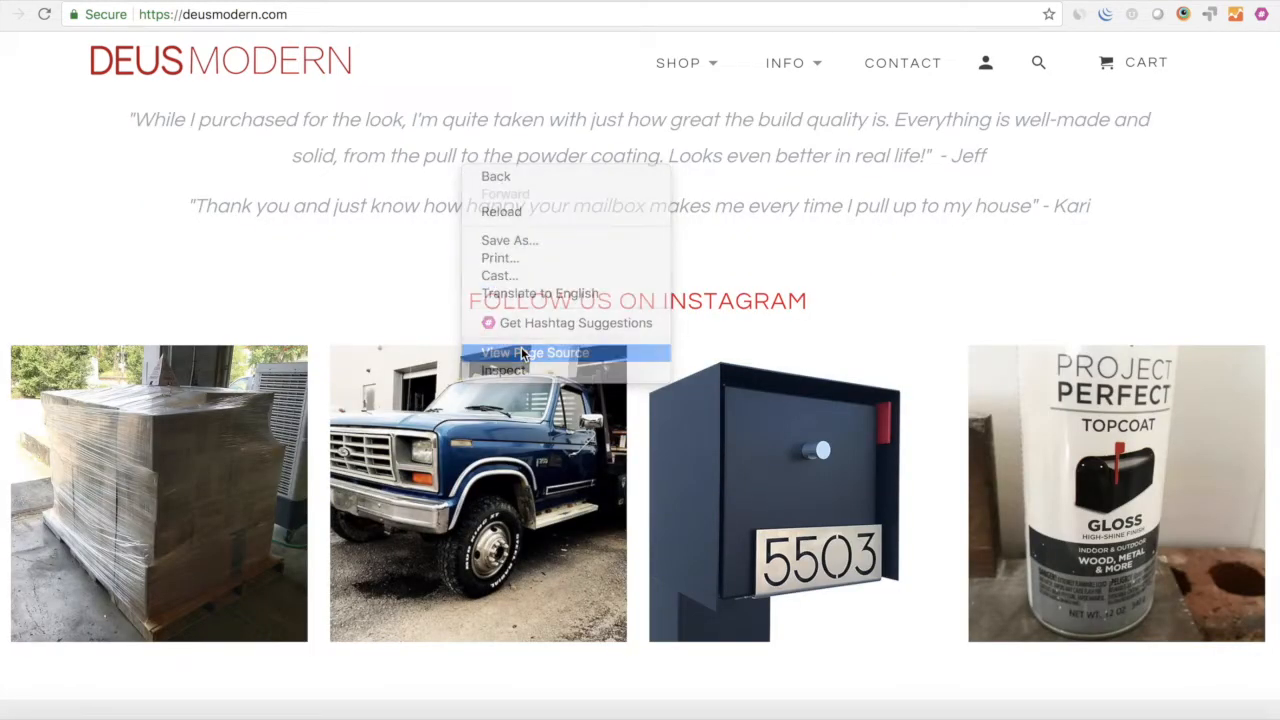
{"action": "left_click", "coordinate": [535, 352]}
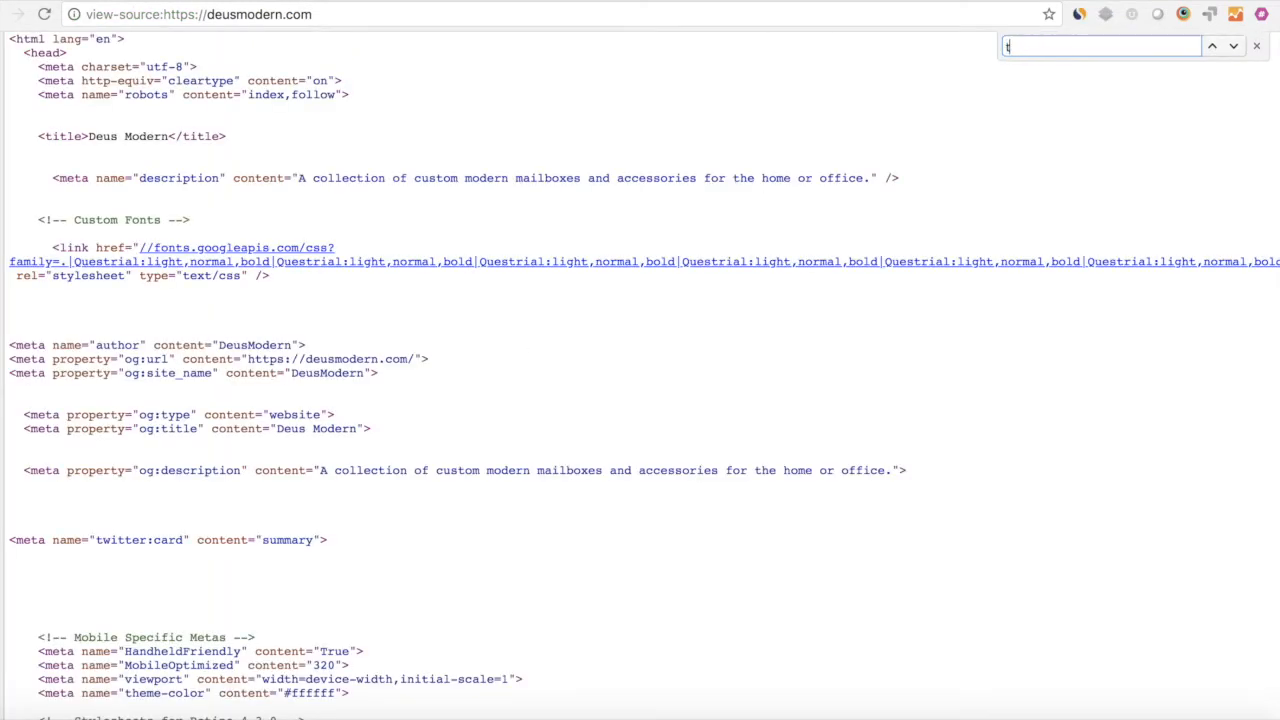
{"action": "type", "text": "tagmanager"}
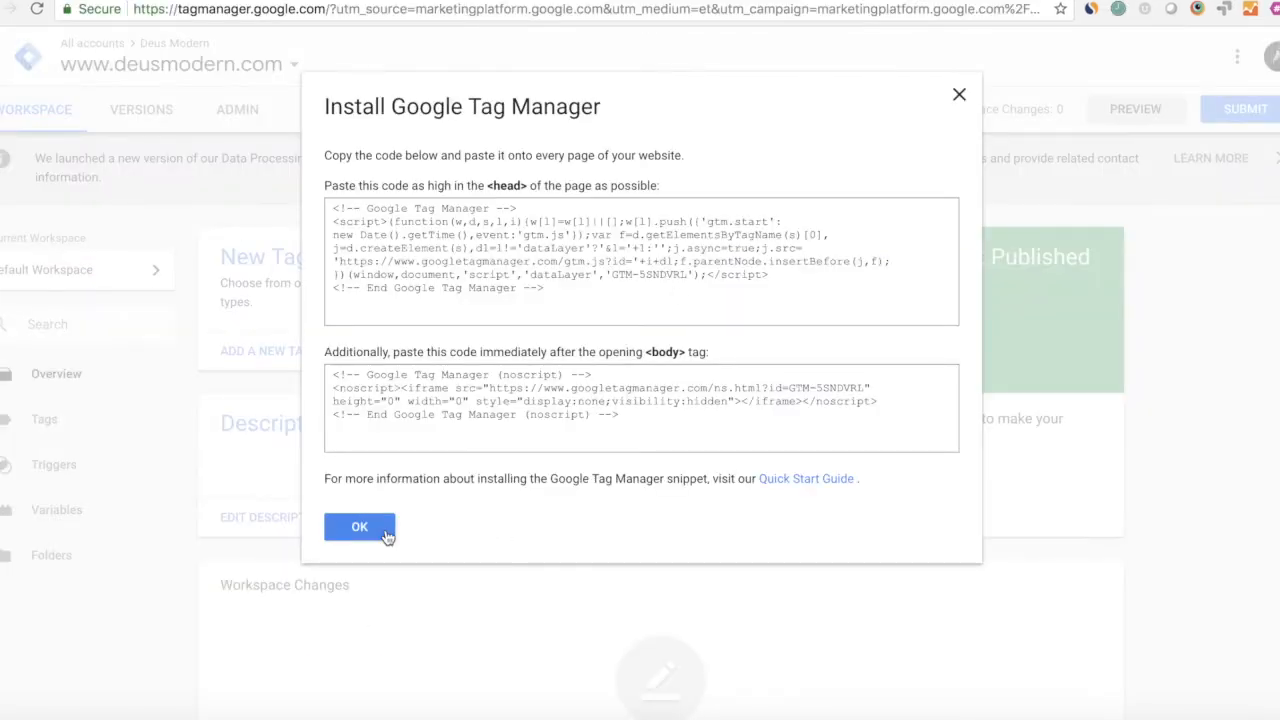
Dismiss the install code dialog and submit Version 1 as 'Initial Tag Manager Installation'
{"action": "left_click", "coordinate": [359, 527]}
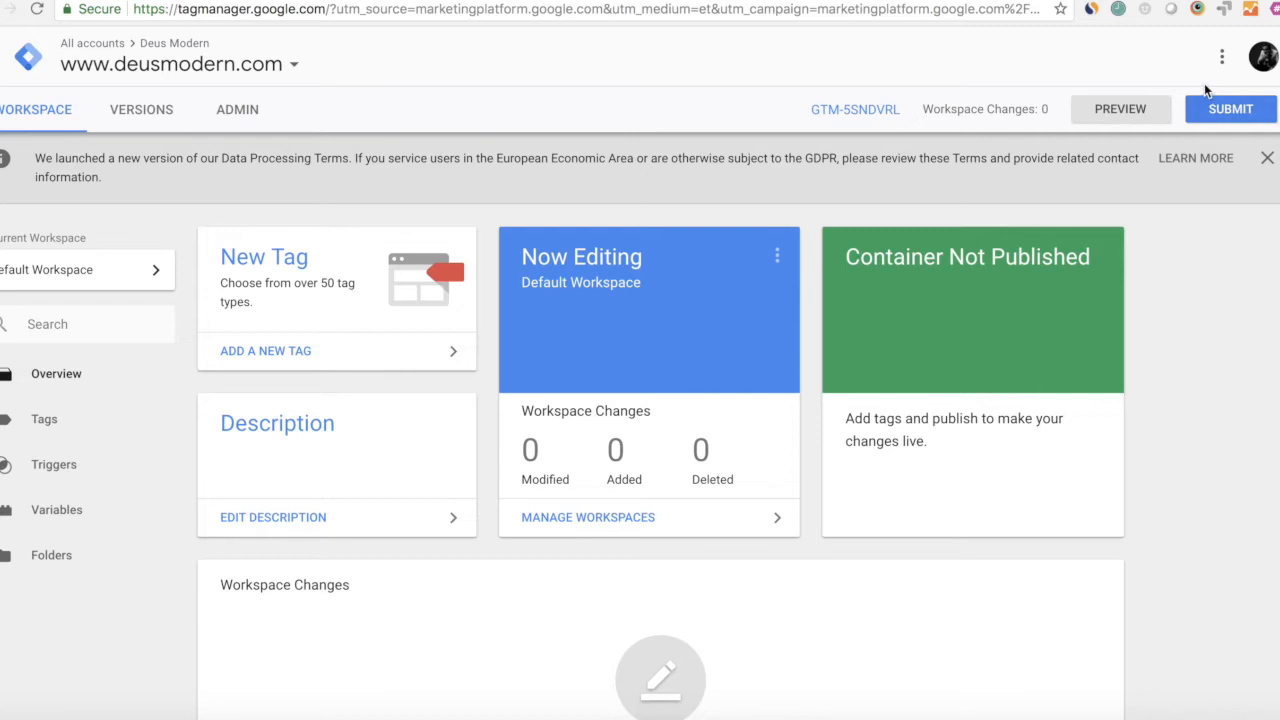
{"action": "left_click", "coordinate": [1230, 109]}
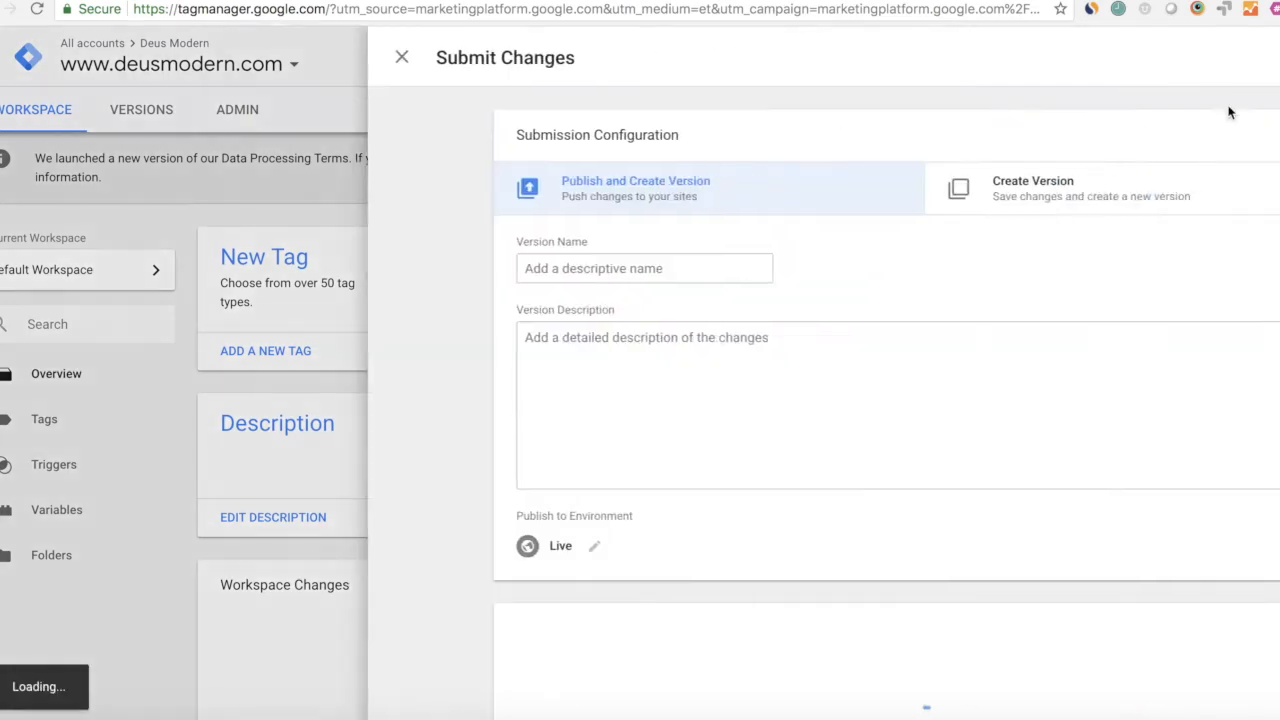
{"action": "left_click", "coordinate": [465, 268]}
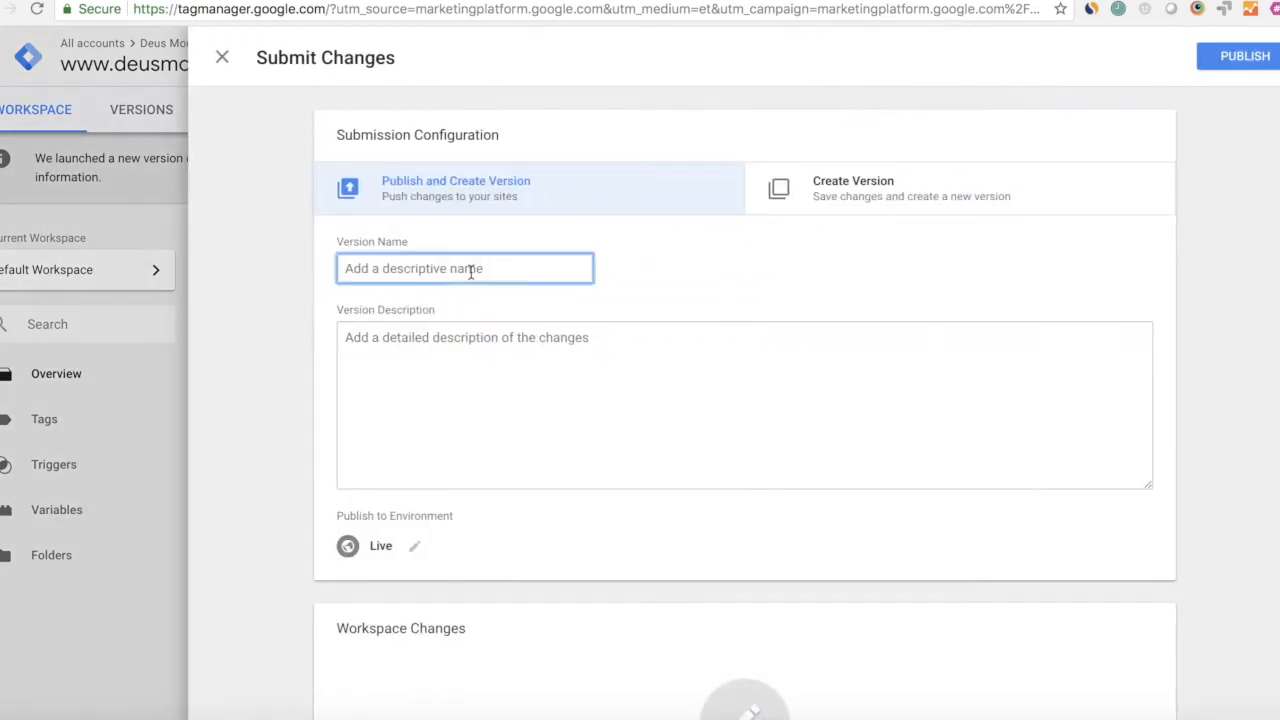
{"action": "type", "text": "Initial Tag Manager Installation"}
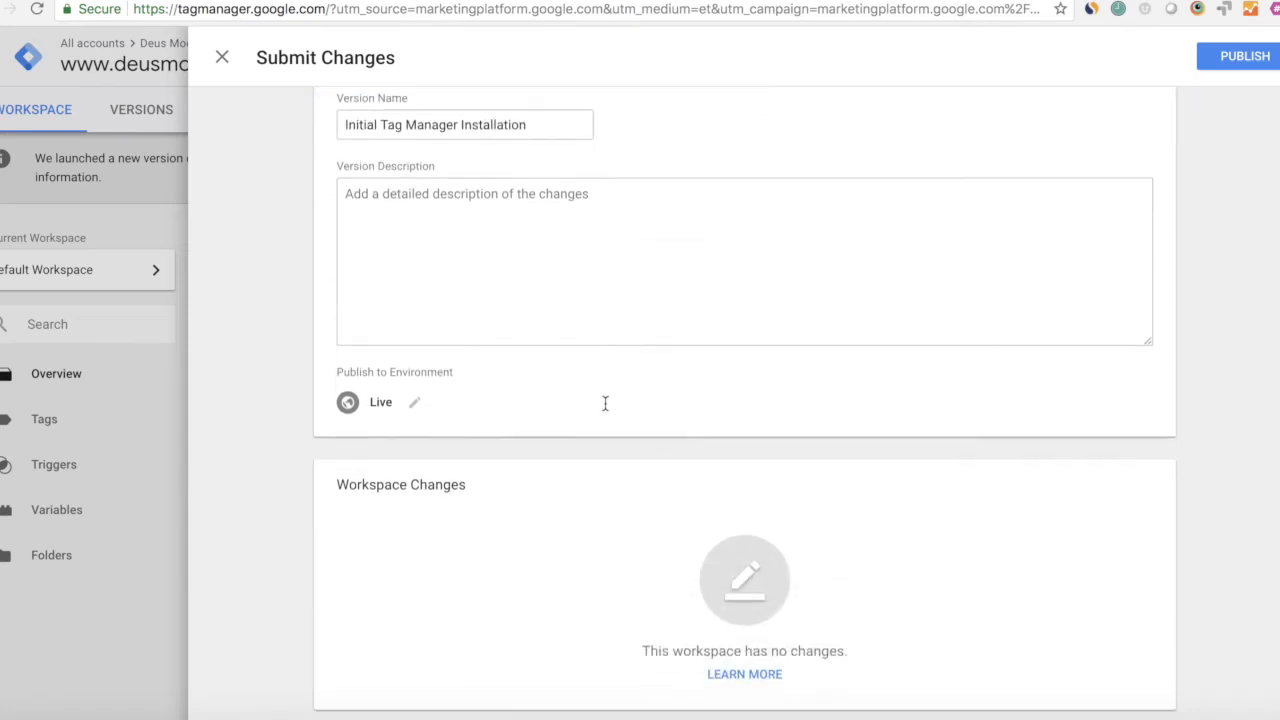
{"action": "left_click", "coordinate": [1243, 56]}
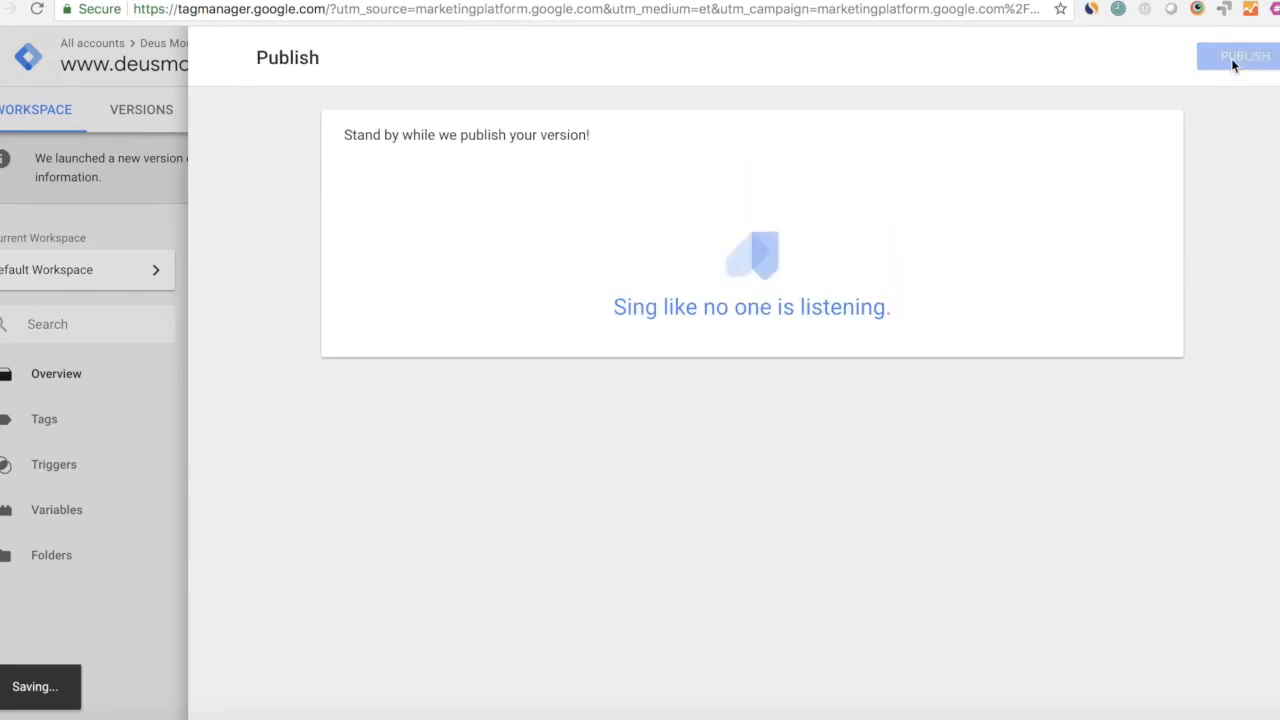
{"action": "left_click", "coordinate": [1240, 56]}
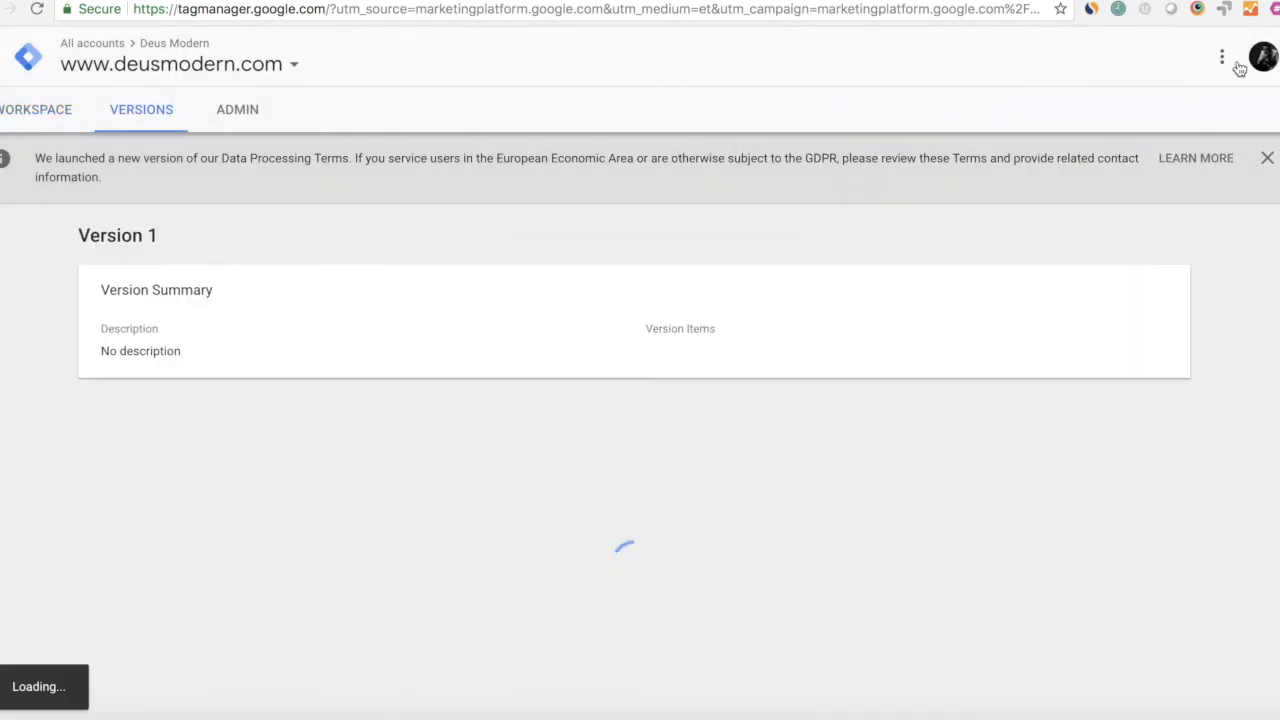